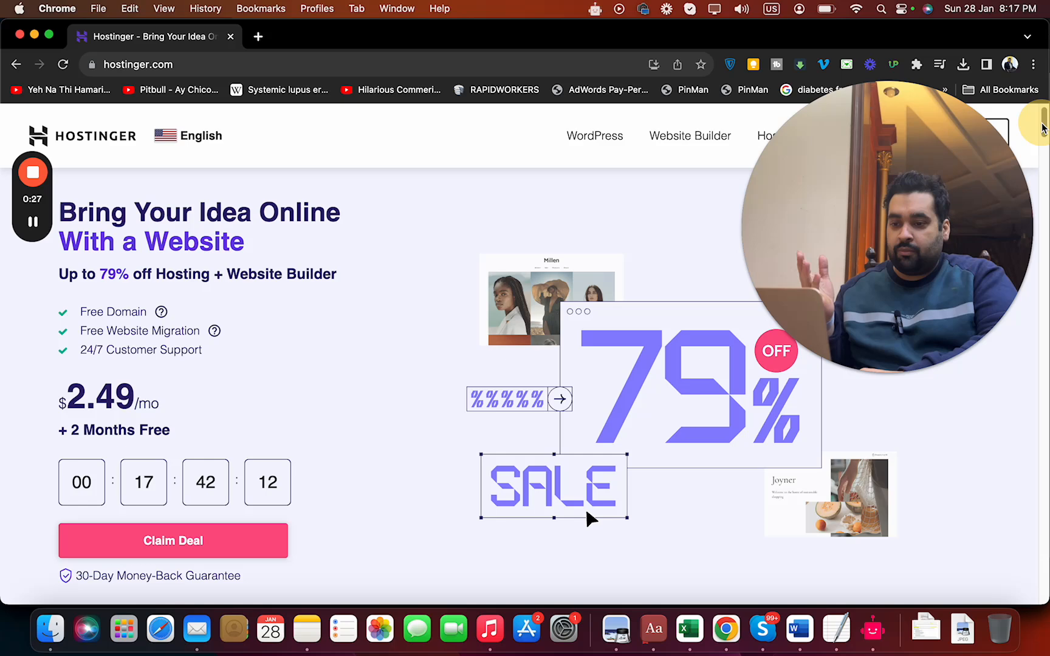
# Scroll the homepage down to the Premium, Business and Cloud Startup plan cards.
pyautogui.scroll(-3)
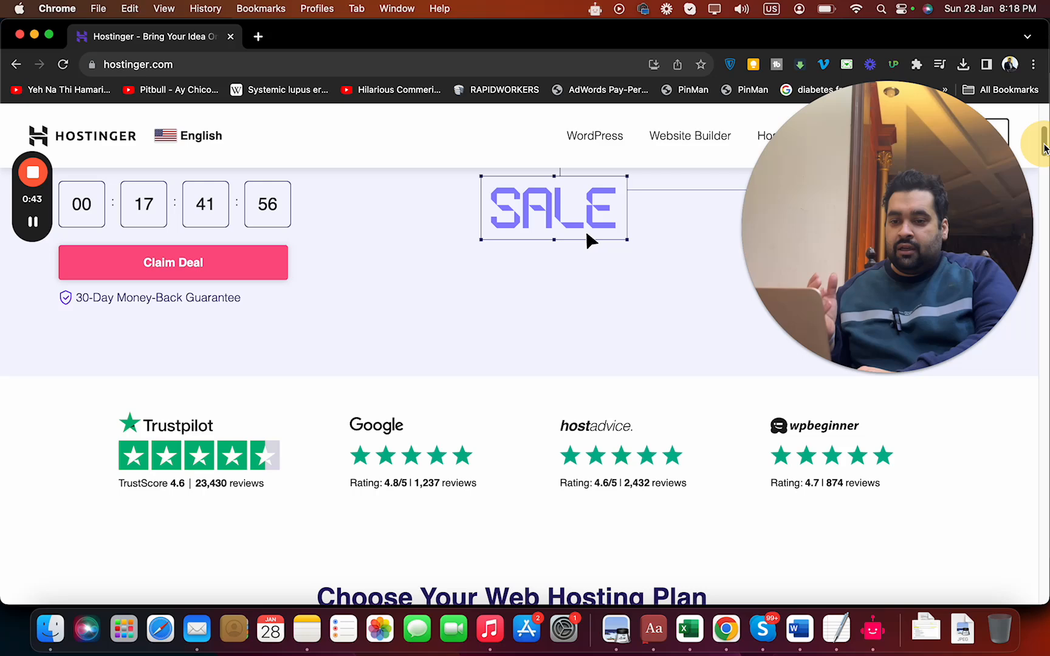
pyautogui.scroll(-3)
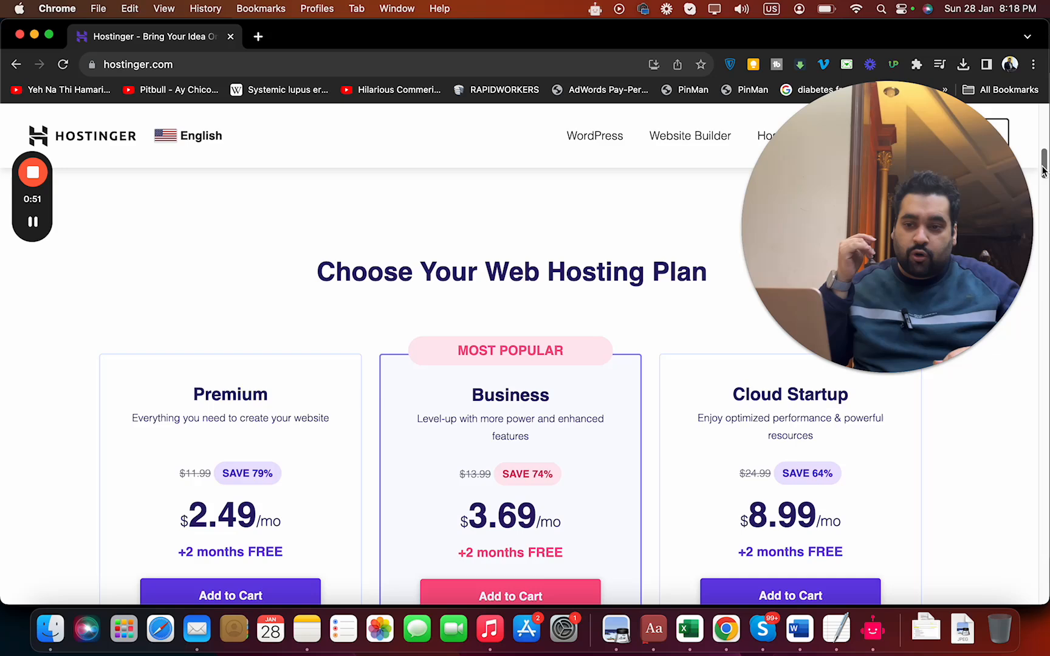
pyautogui.moveTo(1032, 260)
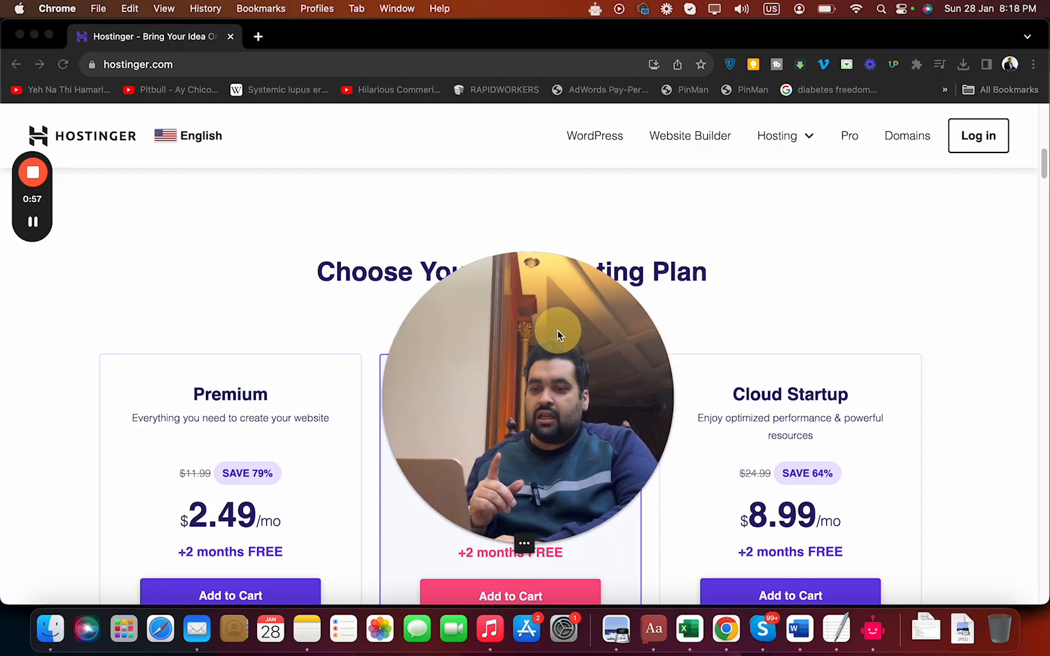
# Show the Hosting product menu and reach the plans' renewal prices and Top Features.
pyautogui.click(777, 136)
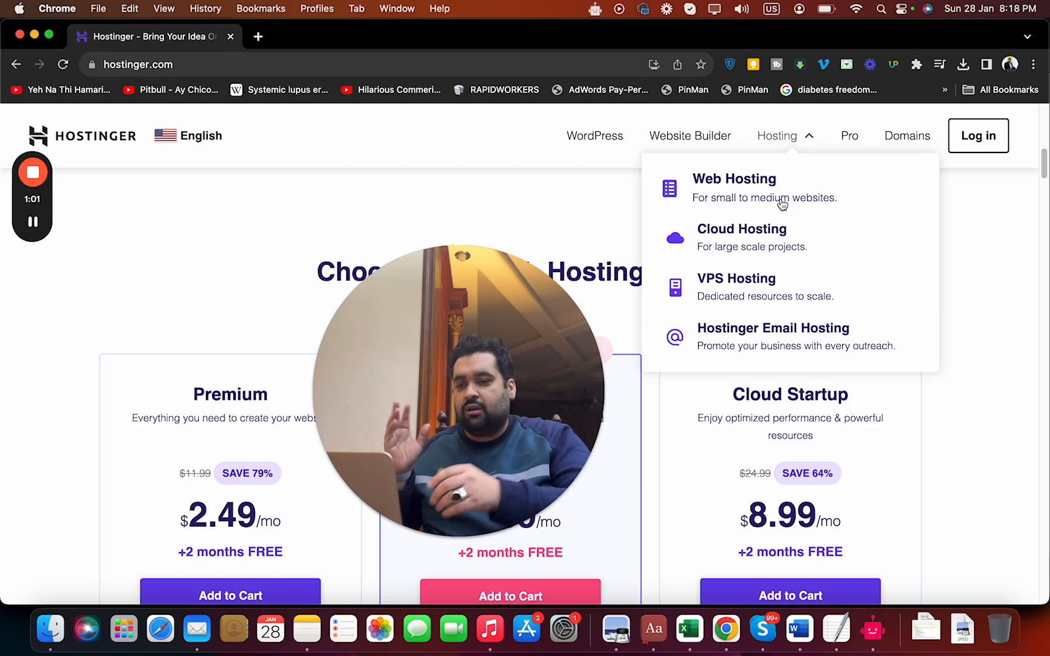
pyautogui.moveTo(789, 149)
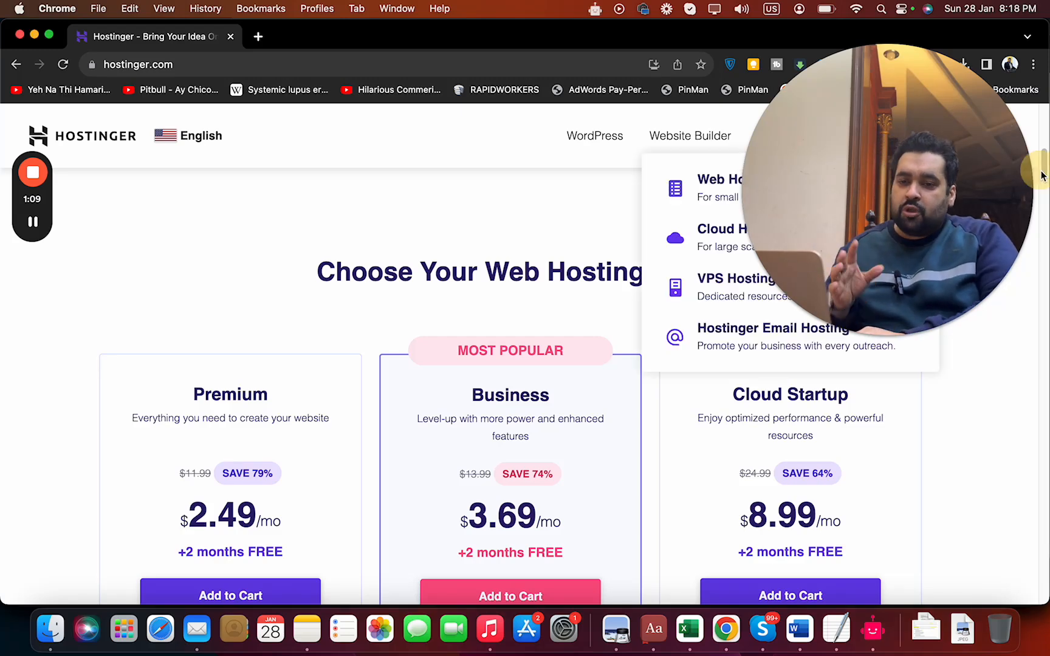
pyautogui.scroll(-3)
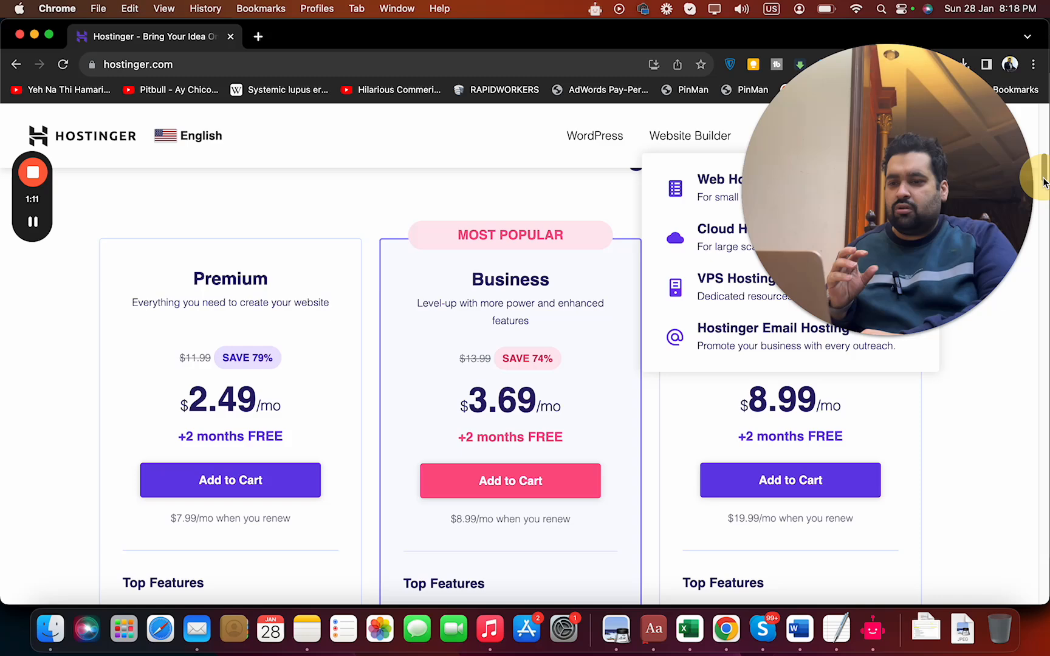
pyautogui.scroll(-3)
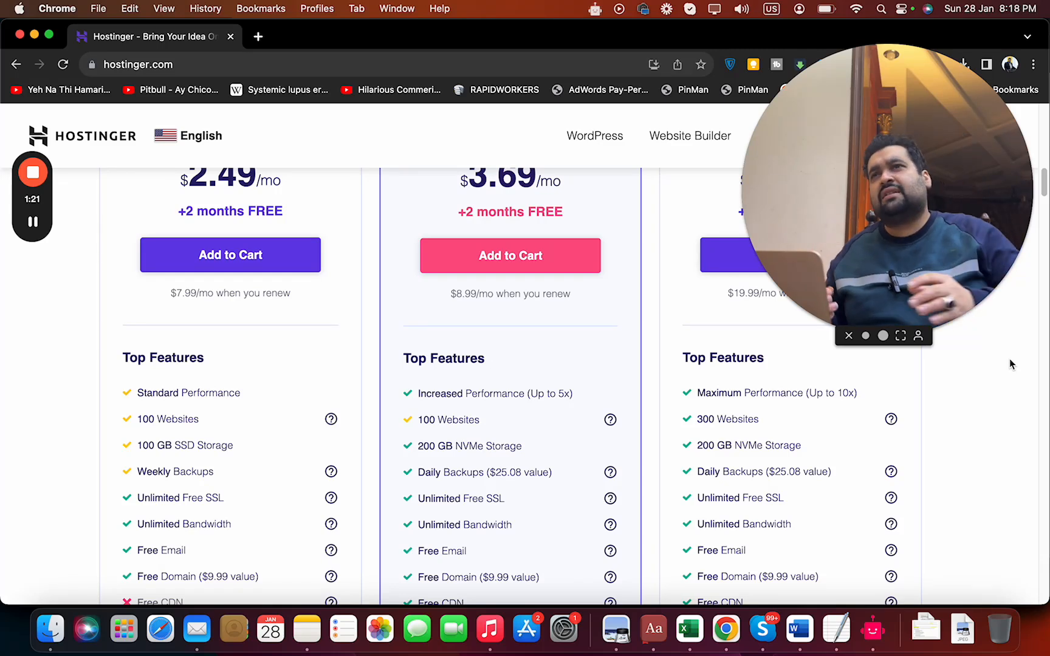
pyautogui.moveTo(1041, 243)
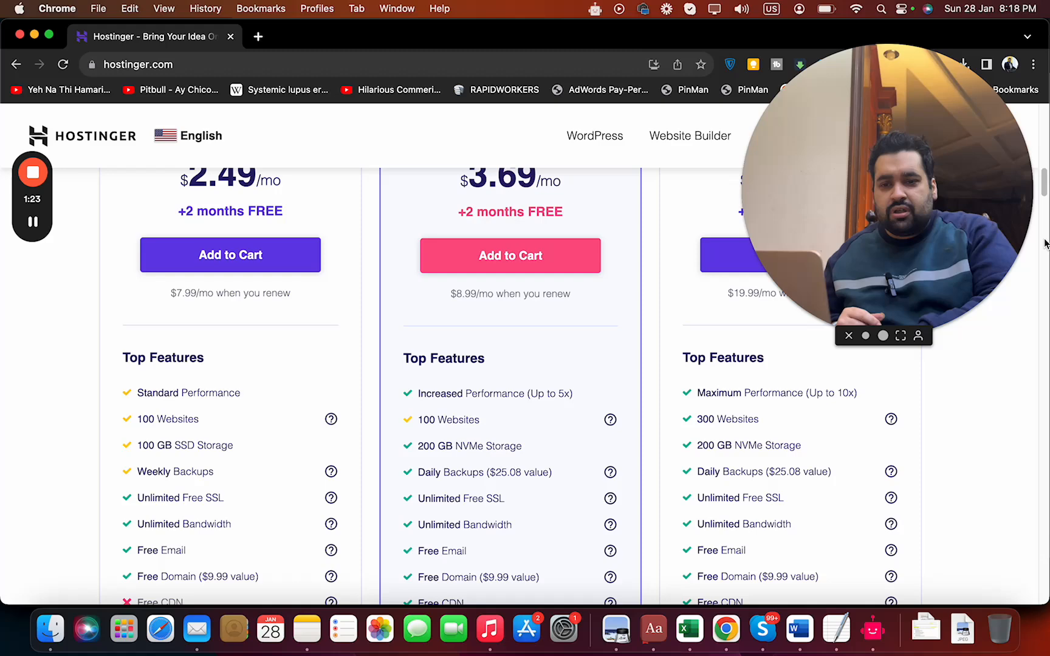
# Scroll through WordPress, website builder, security and support features to the Data Centers section.
pyautogui.scroll(-3)
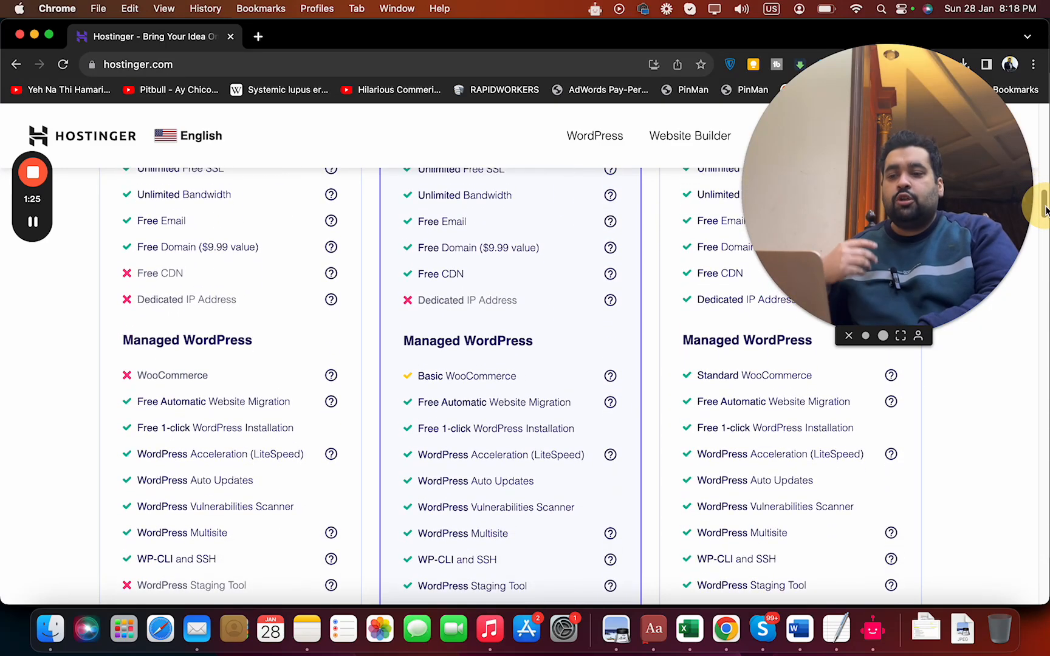
pyautogui.scroll(-3)
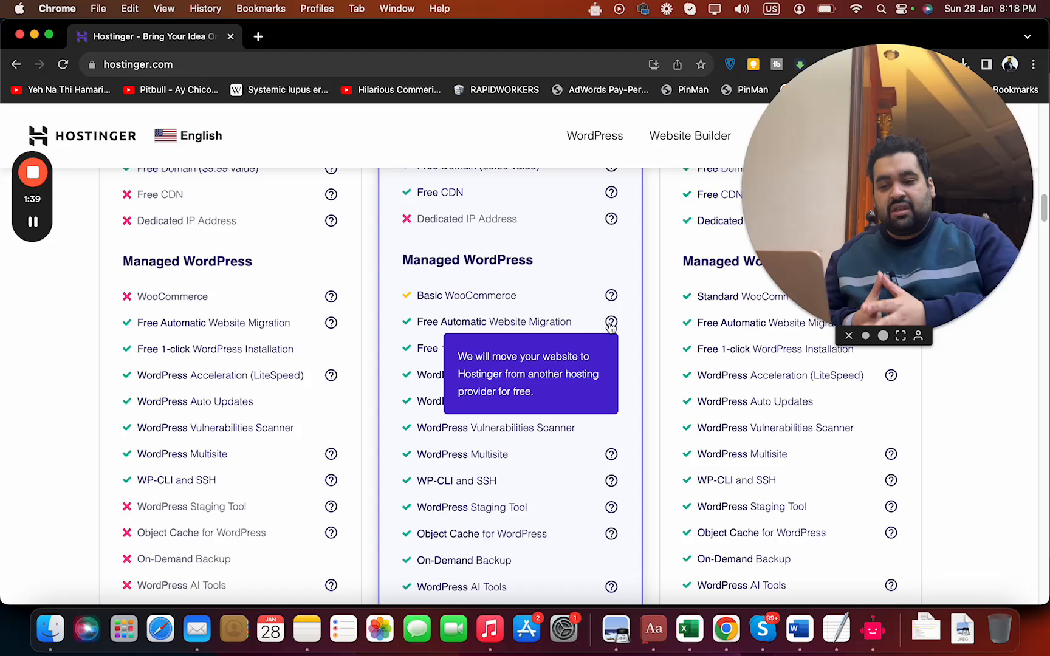
pyautogui.scroll(-3)
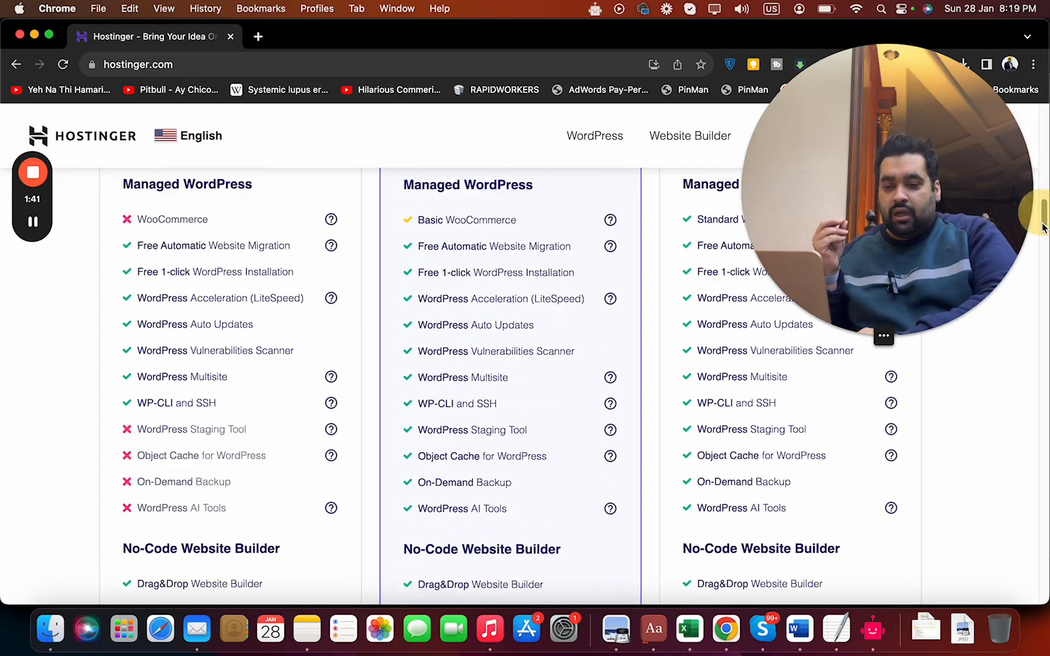
pyautogui.scroll(-3)
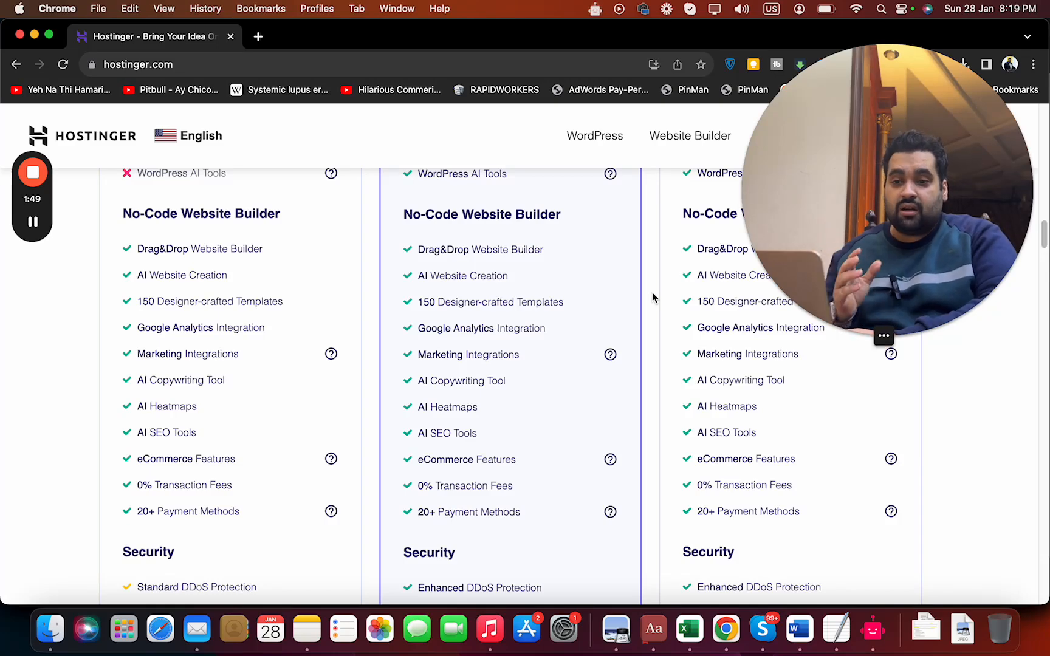
pyautogui.scroll(-3)
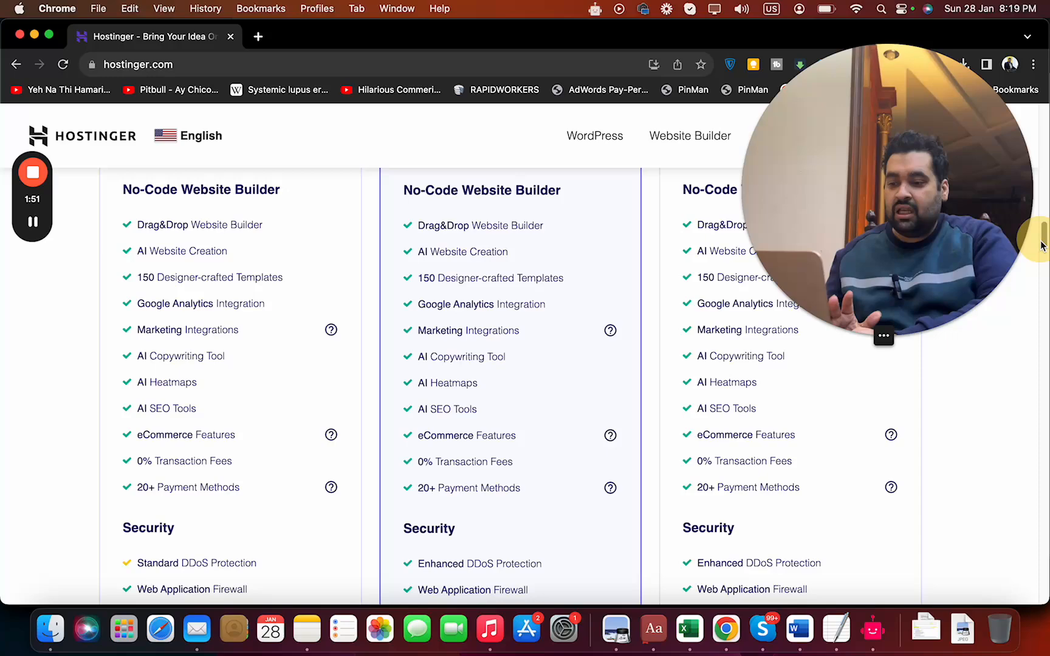
pyautogui.scroll(-3)
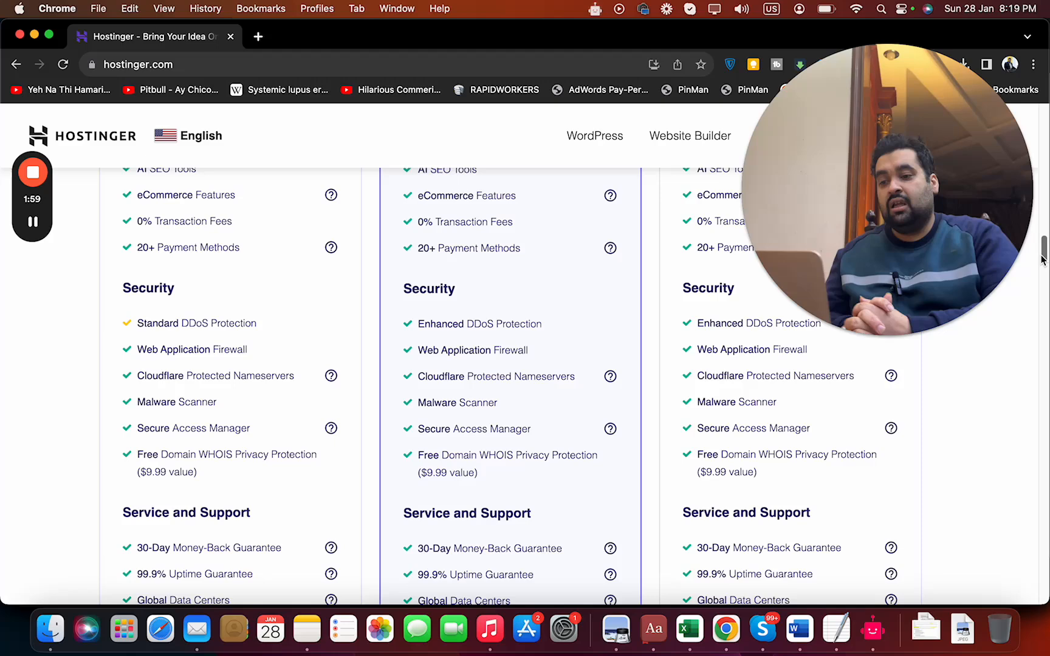
pyautogui.scroll(-3)
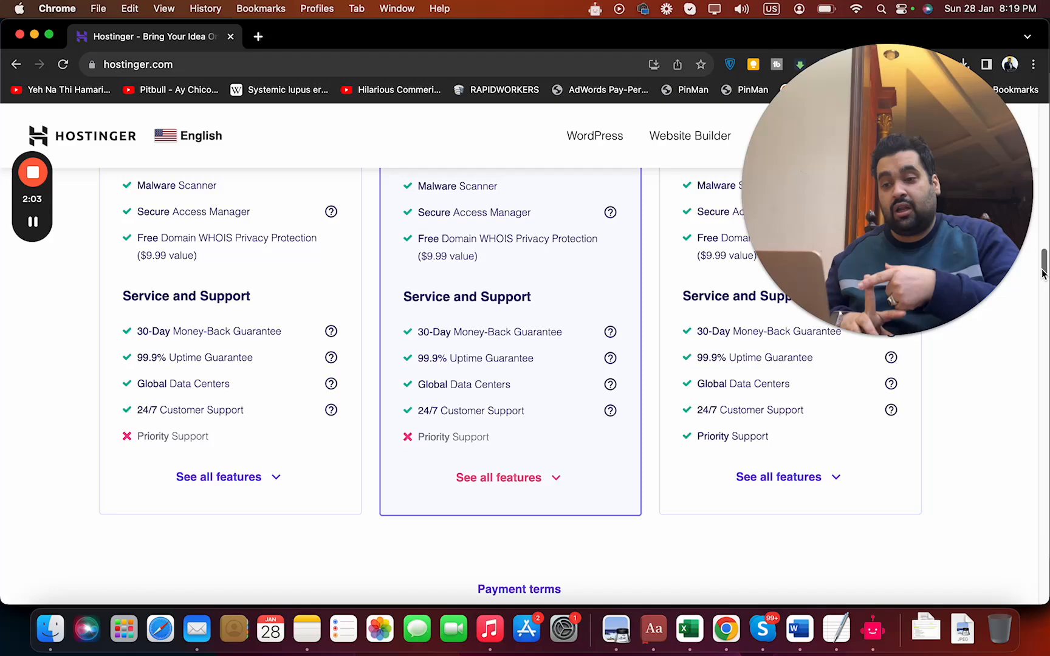
pyautogui.scroll(-3)
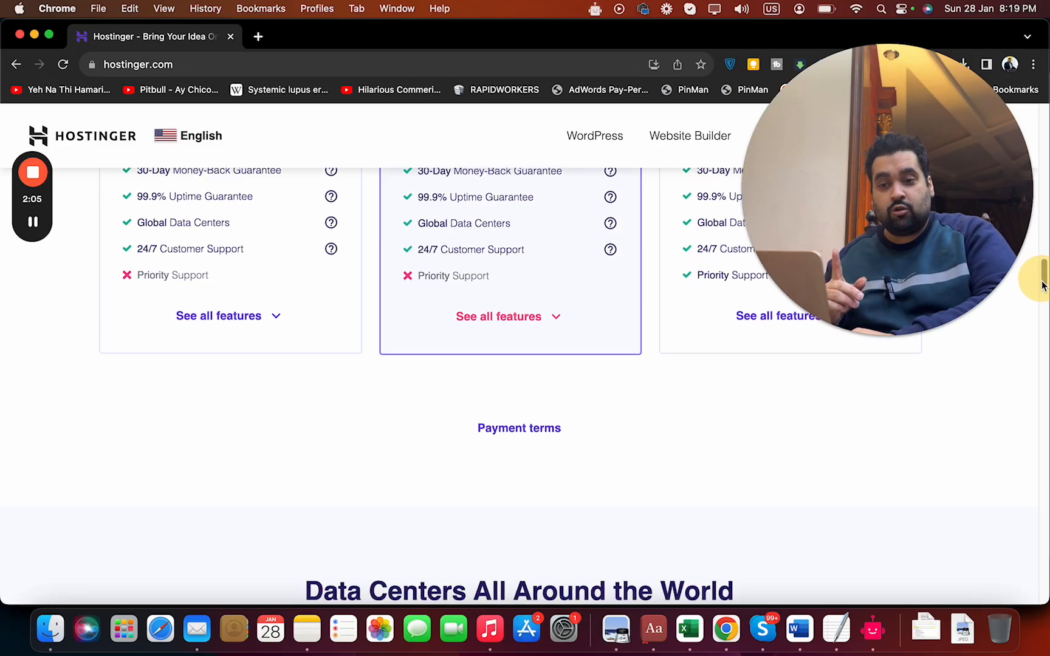
pyautogui.scroll(-3)
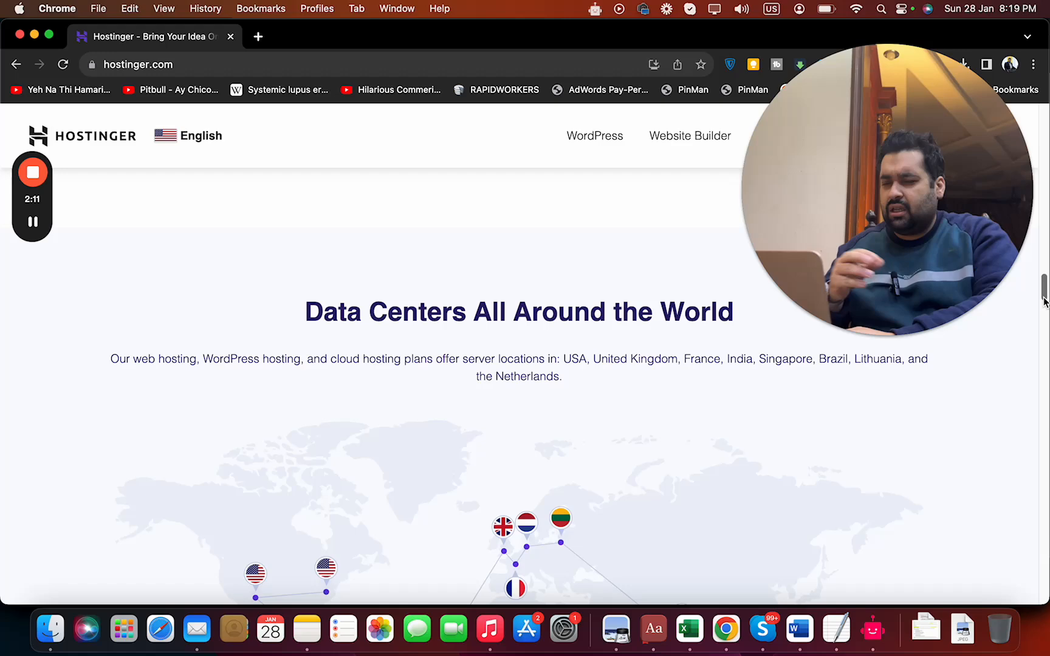
# Scroll past the data centre map, Trustpilot reviews and speed chart to the Join Website Owners banner.
pyautogui.scroll(-3)
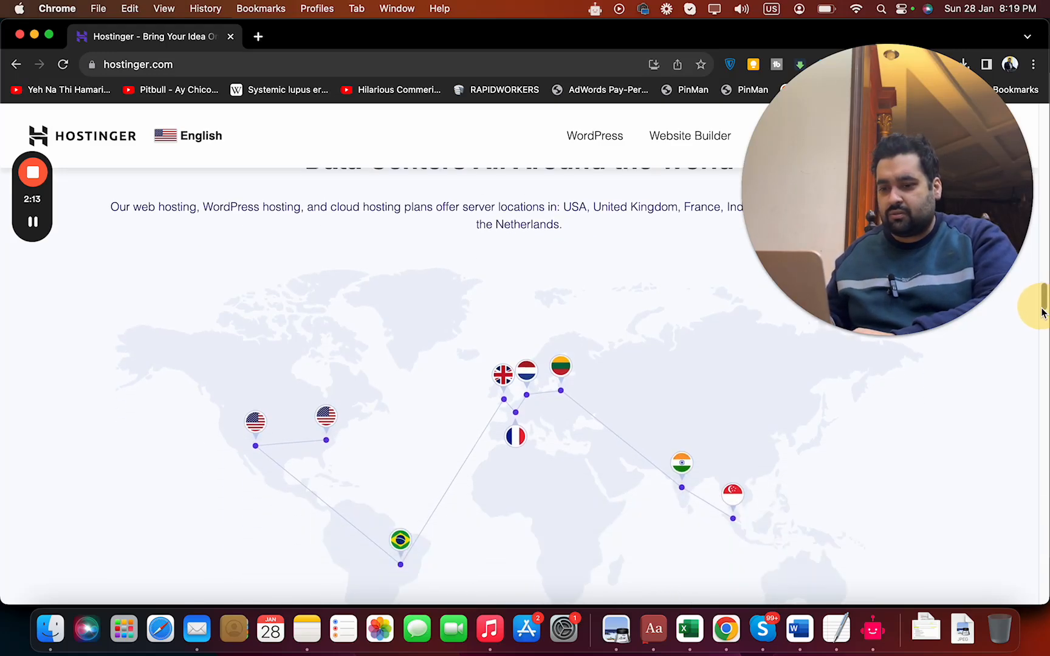
pyautogui.scroll(-3)
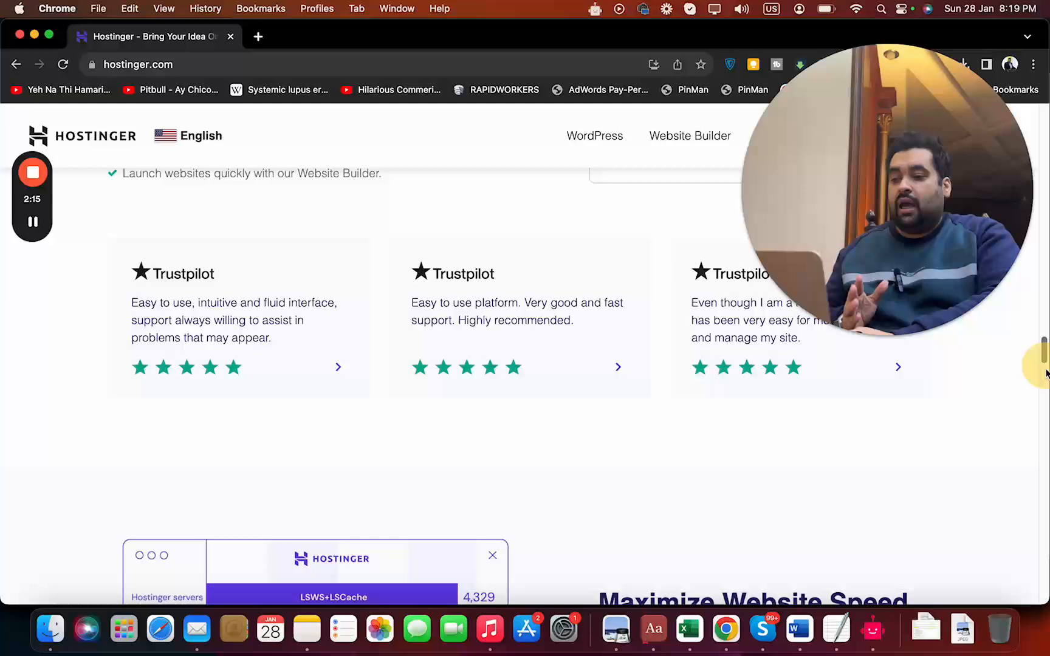
pyautogui.scroll(-3)
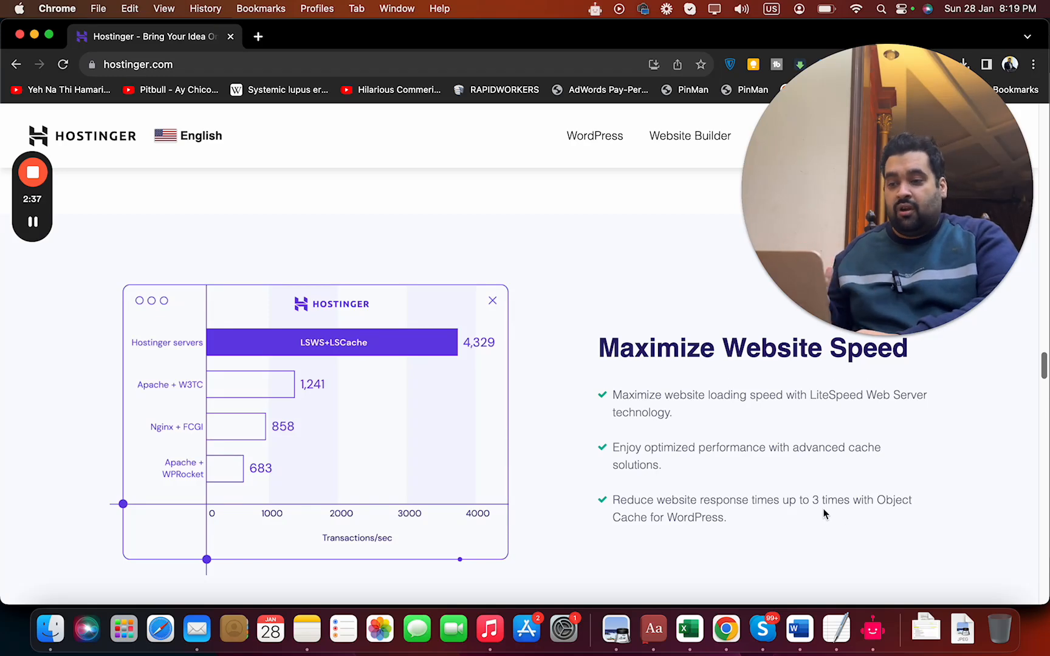
pyautogui.moveTo(993, 310)
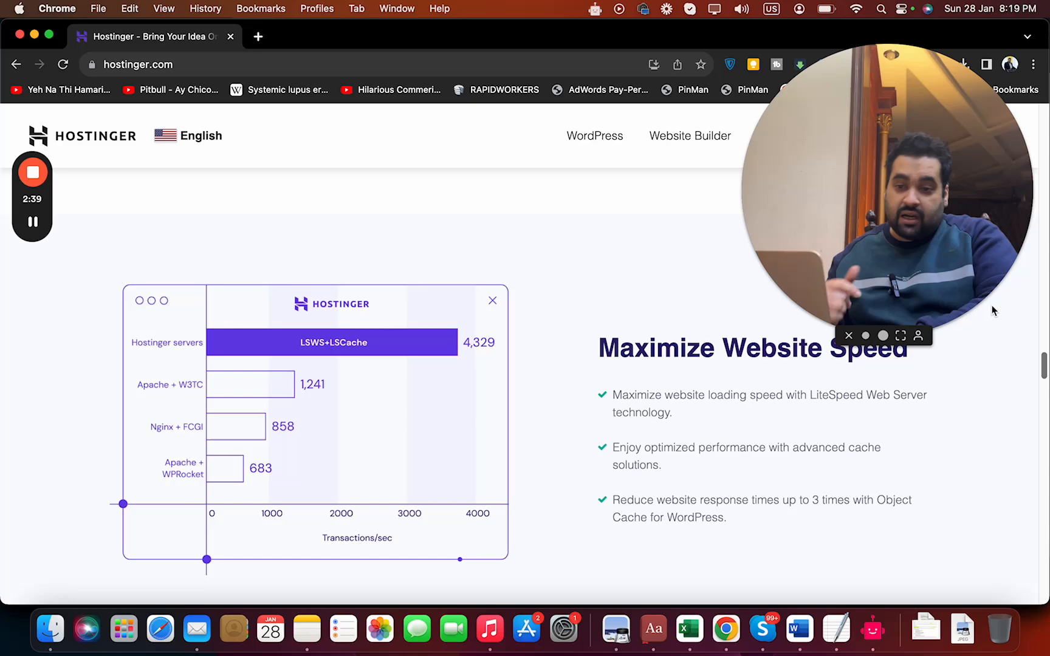
pyautogui.scroll(-3)
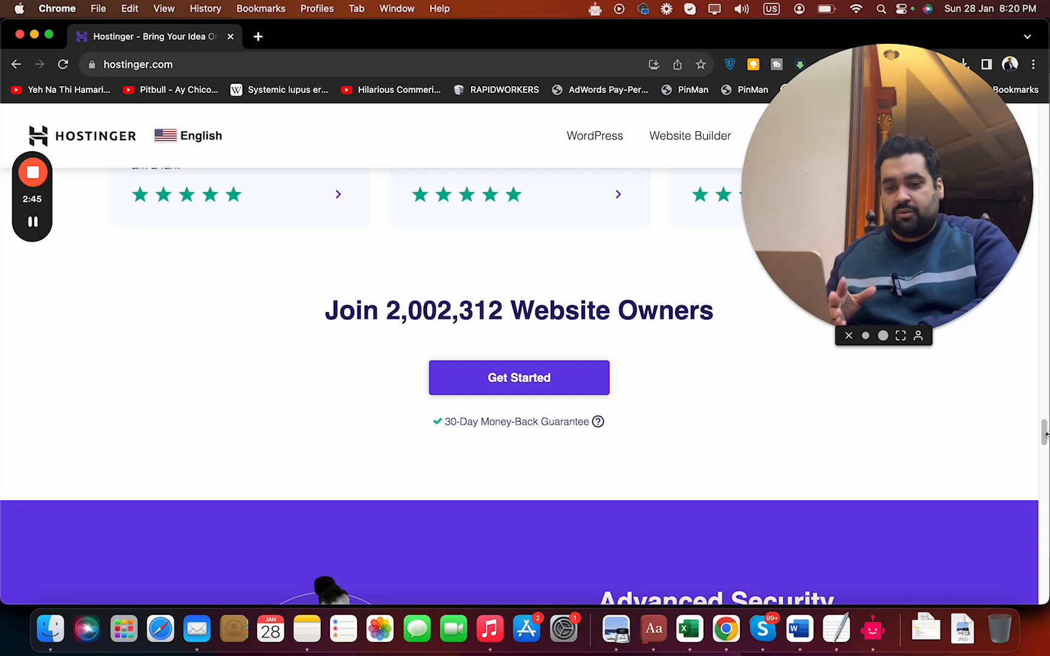
# Return to the plan cards and add the Premium plan at $2.49/mo to the cart.
pyautogui.scroll(-3)
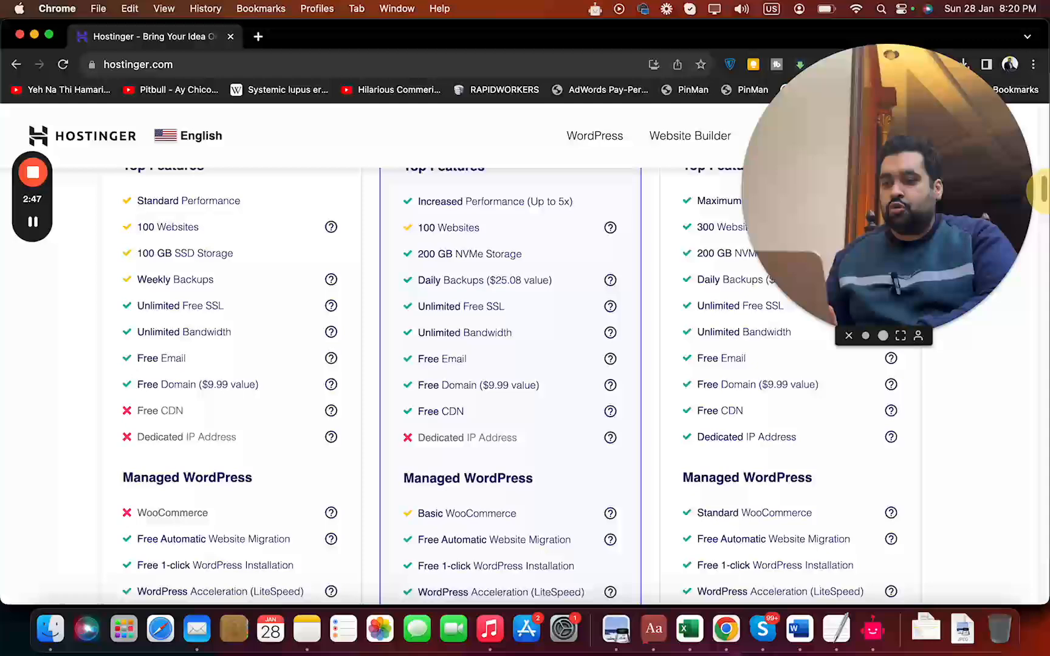
pyautogui.scroll(3)
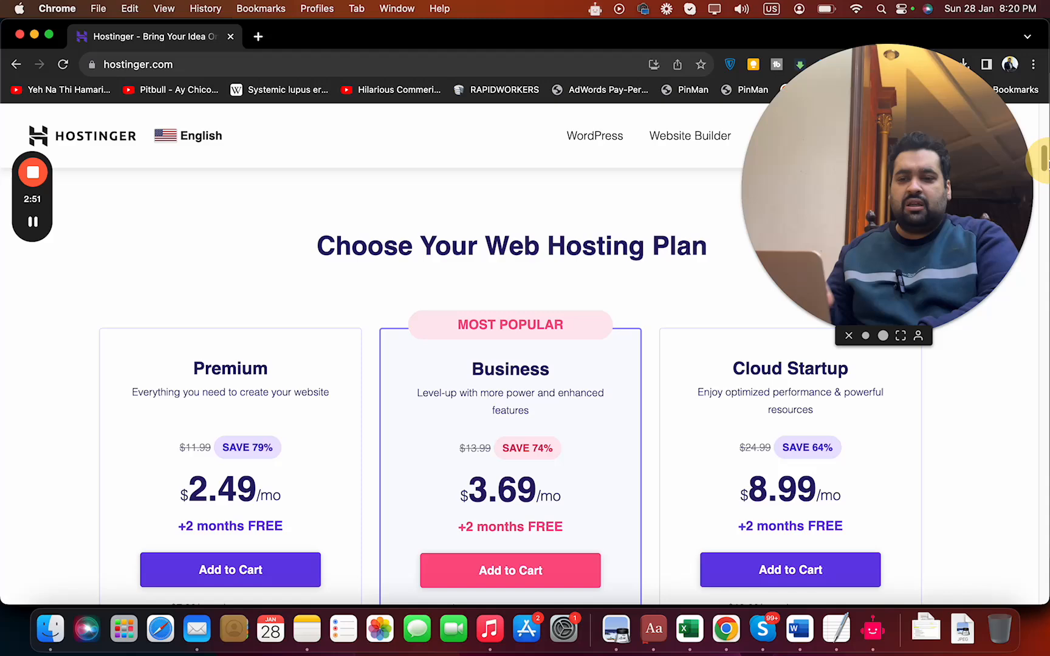
pyautogui.scroll(-3)
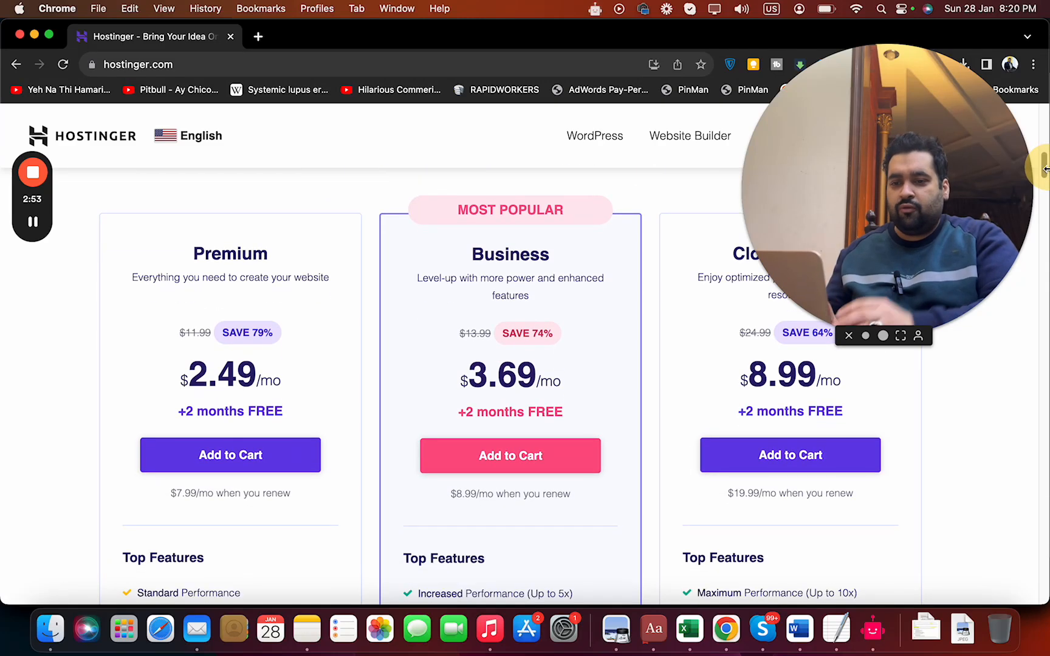
pyautogui.moveTo(311, 254)
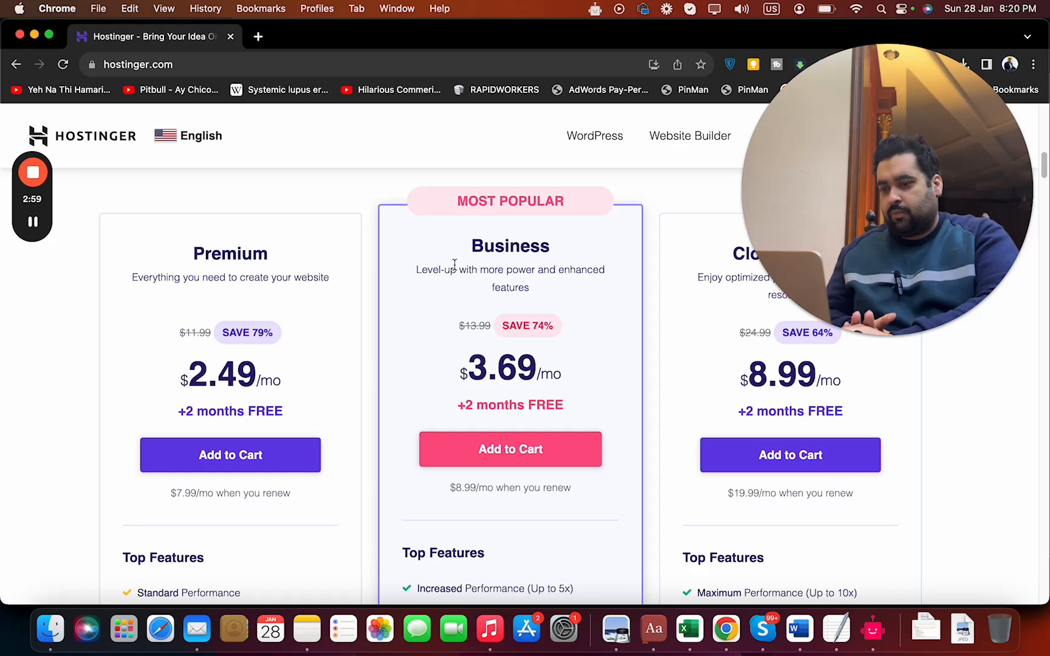
pyautogui.scroll(3)
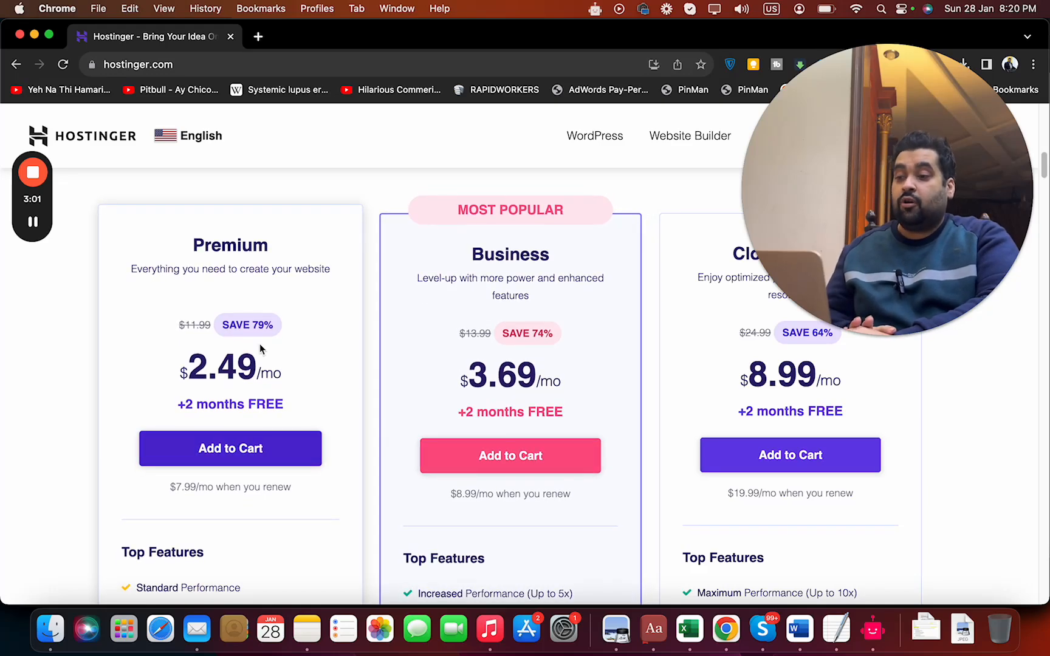
pyautogui.click(230, 449)
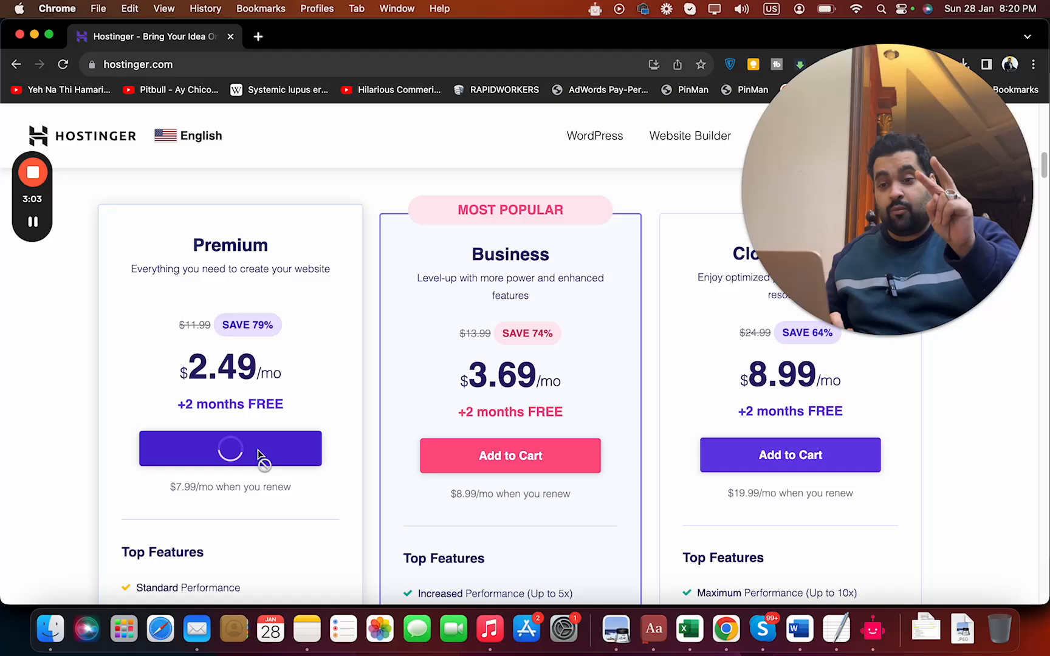
pyautogui.click(230, 448)
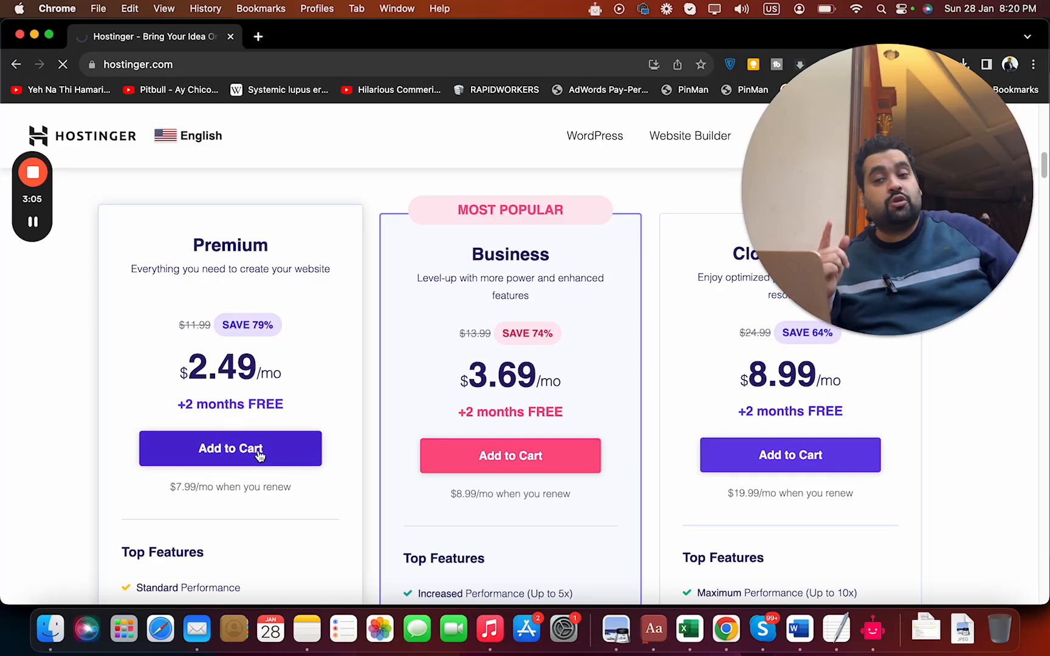
pyautogui.click(229, 449)
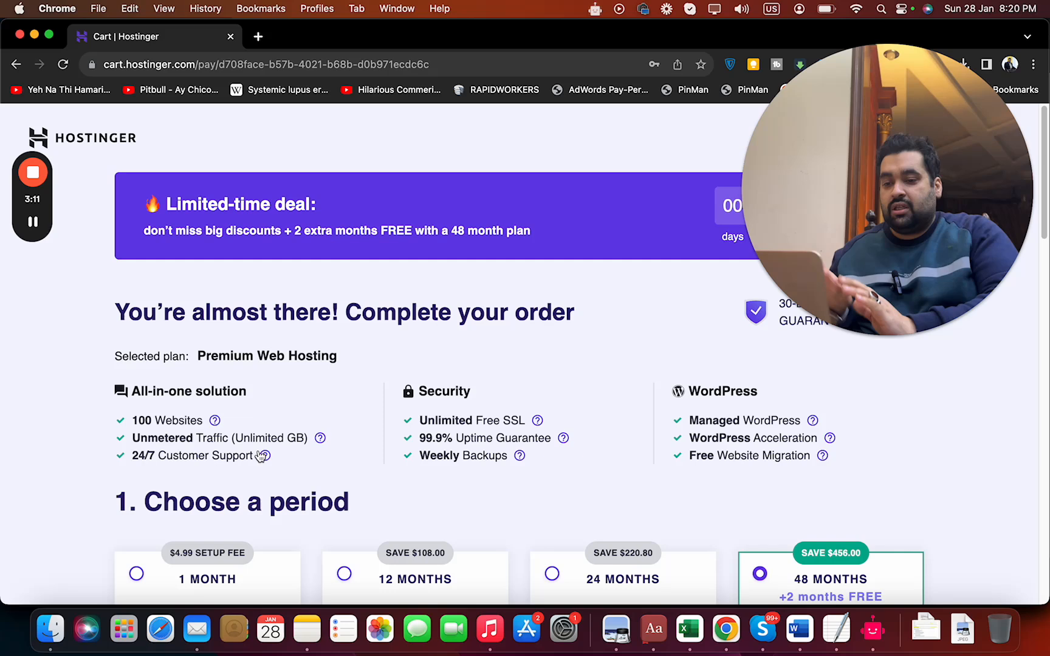
pyautogui.scroll(-3)
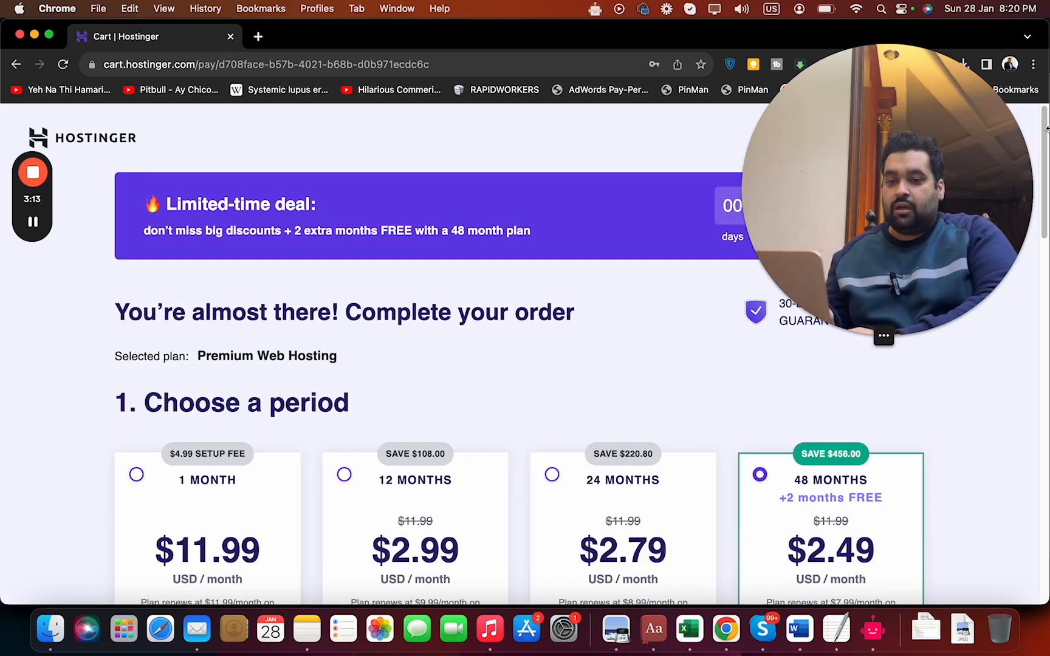
pyautogui.scroll(-3)
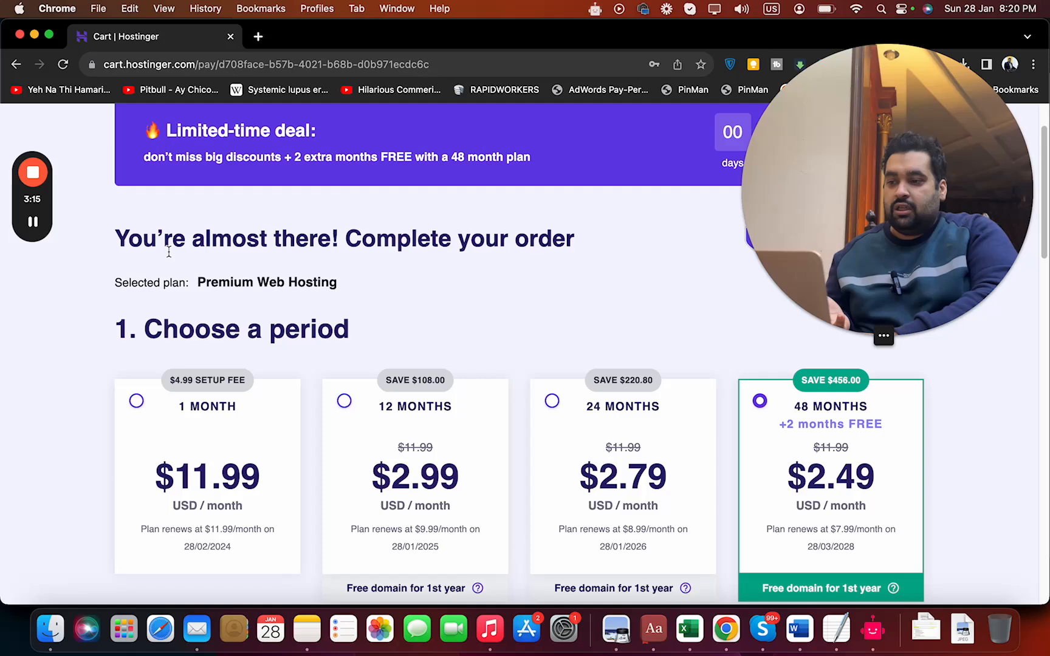
pyautogui.moveTo(1042, 211)
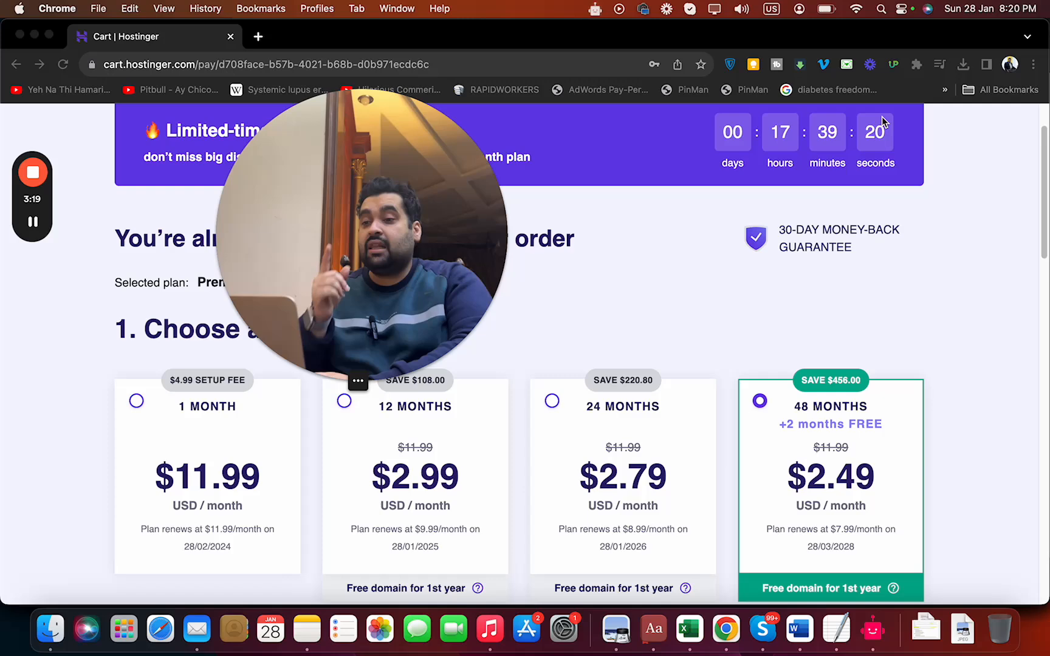
pyautogui.moveTo(715, 172)
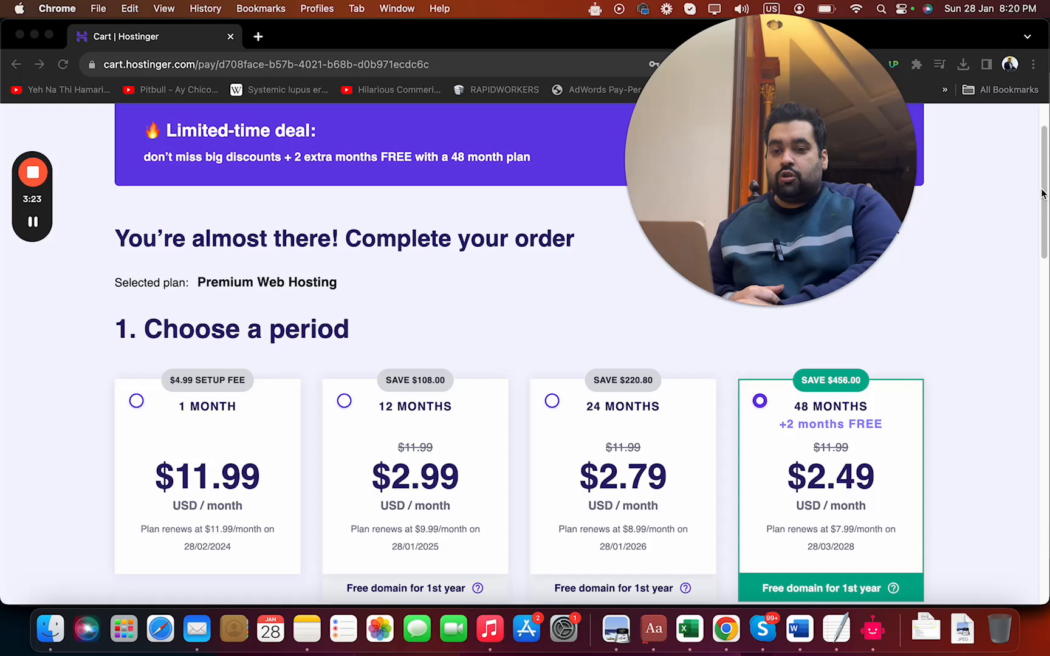
pyautogui.scroll(-3)
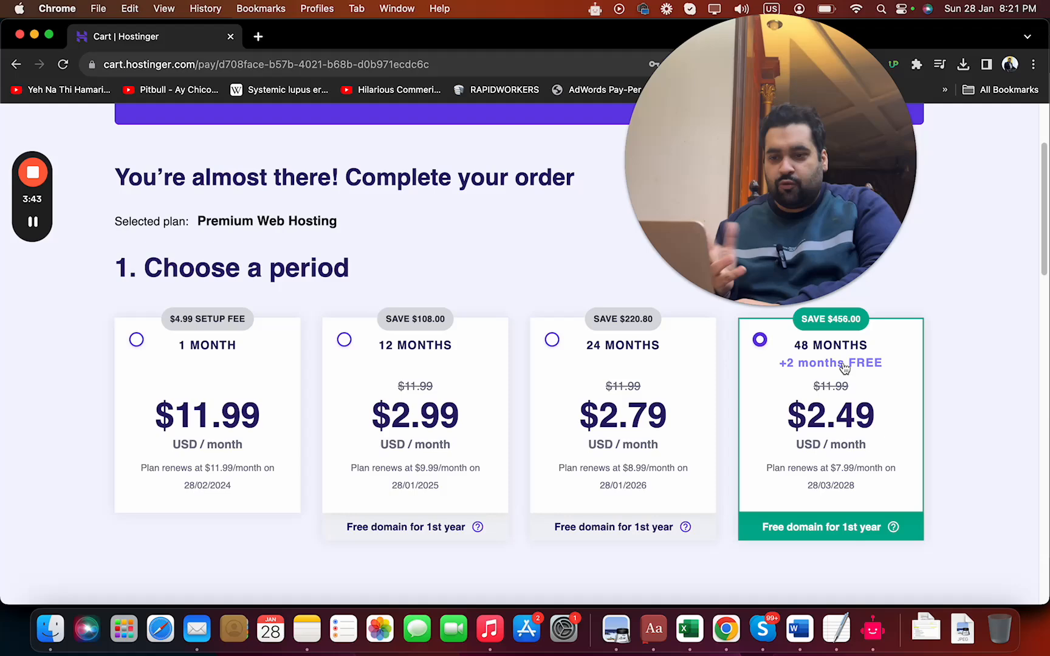
pyautogui.scroll(-3)
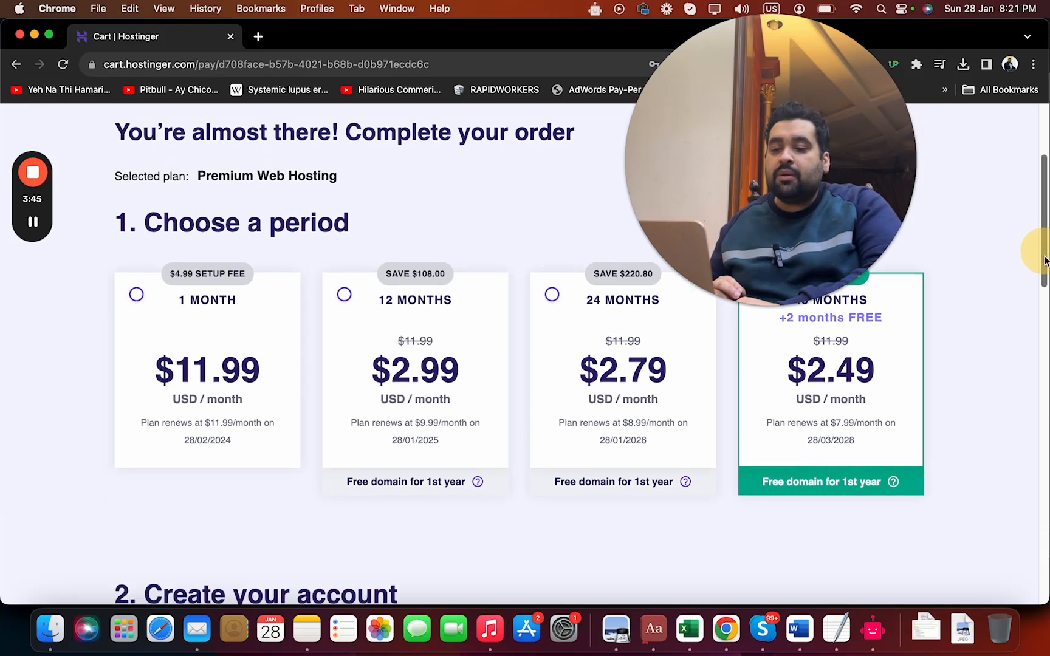
pyautogui.scroll(-3)
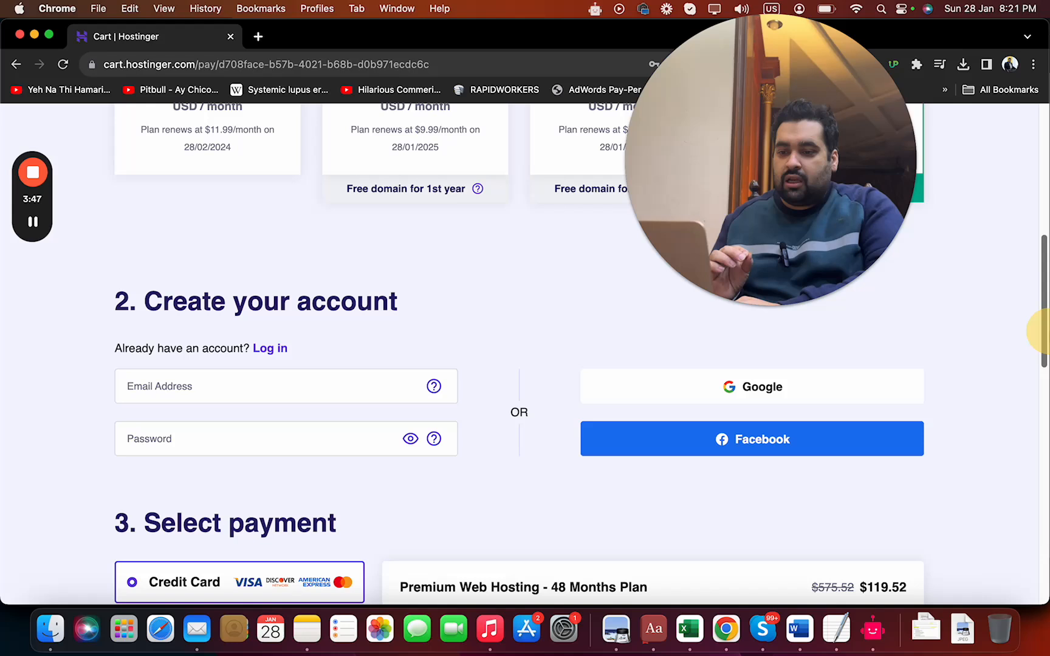
pyautogui.click(284, 385)
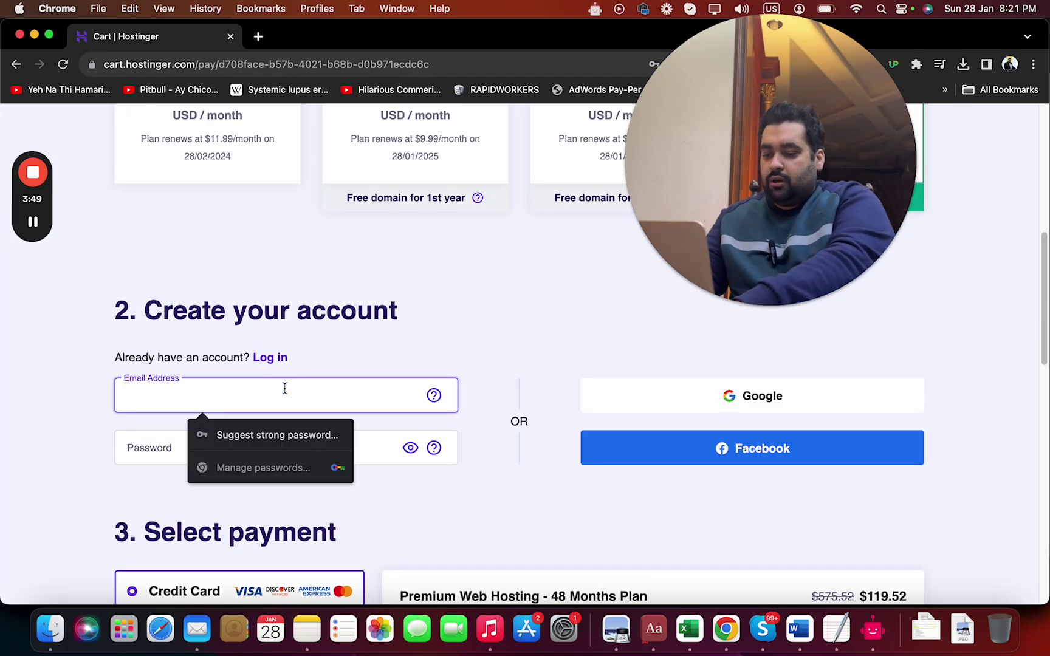
pyautogui.write('yournam')
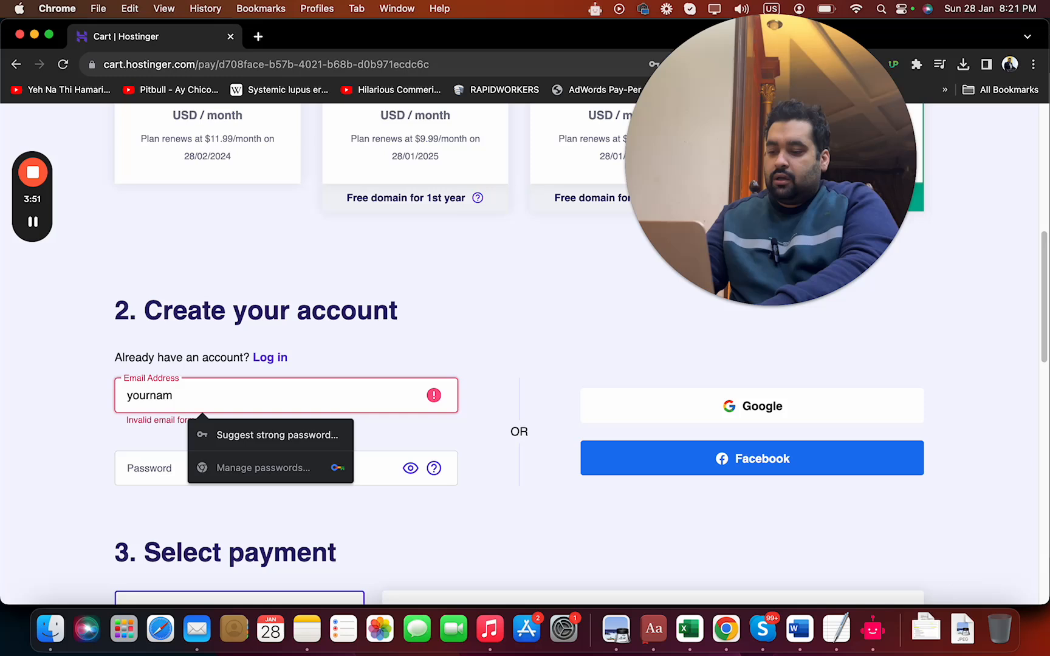
pyautogui.write('e@email.com')
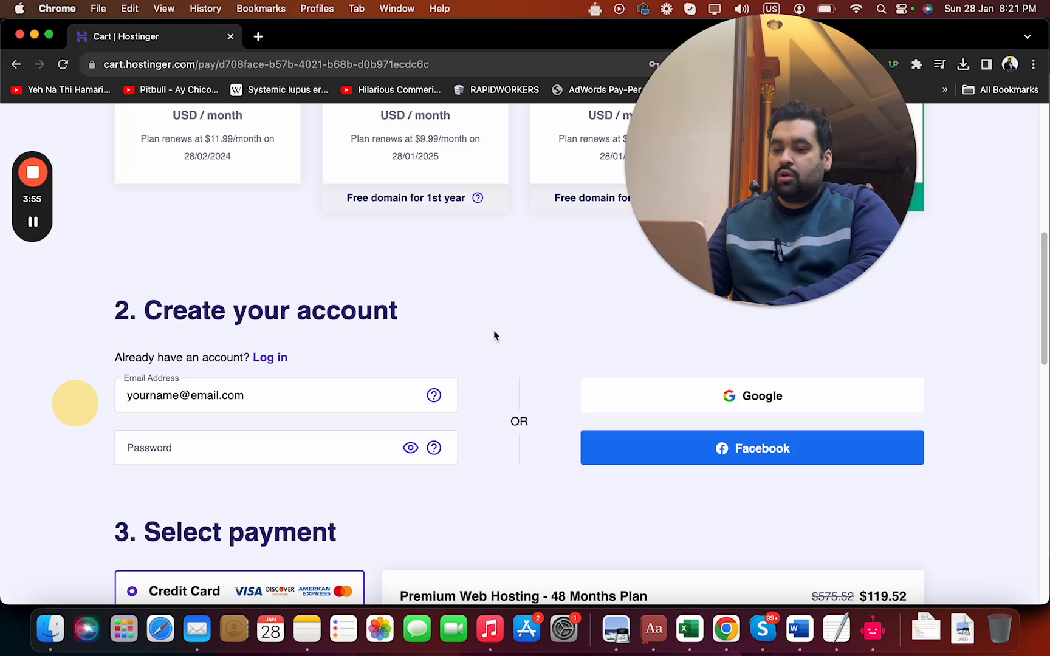
pyautogui.moveTo(750, 449)
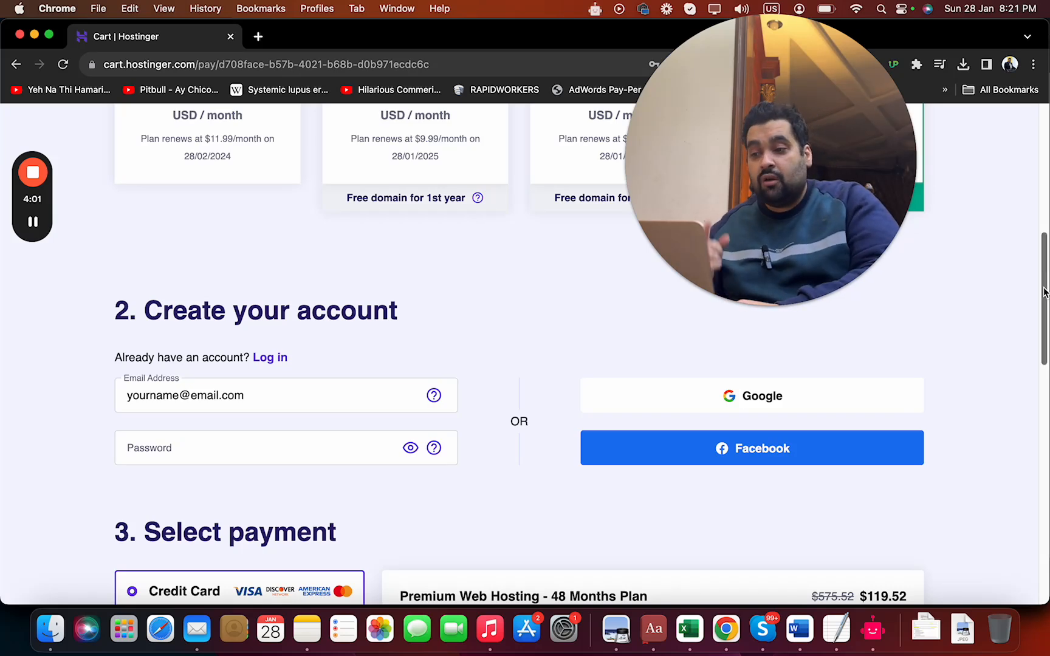
# Scroll down to review the payment section totalling $119.52.
pyautogui.scroll(-3)
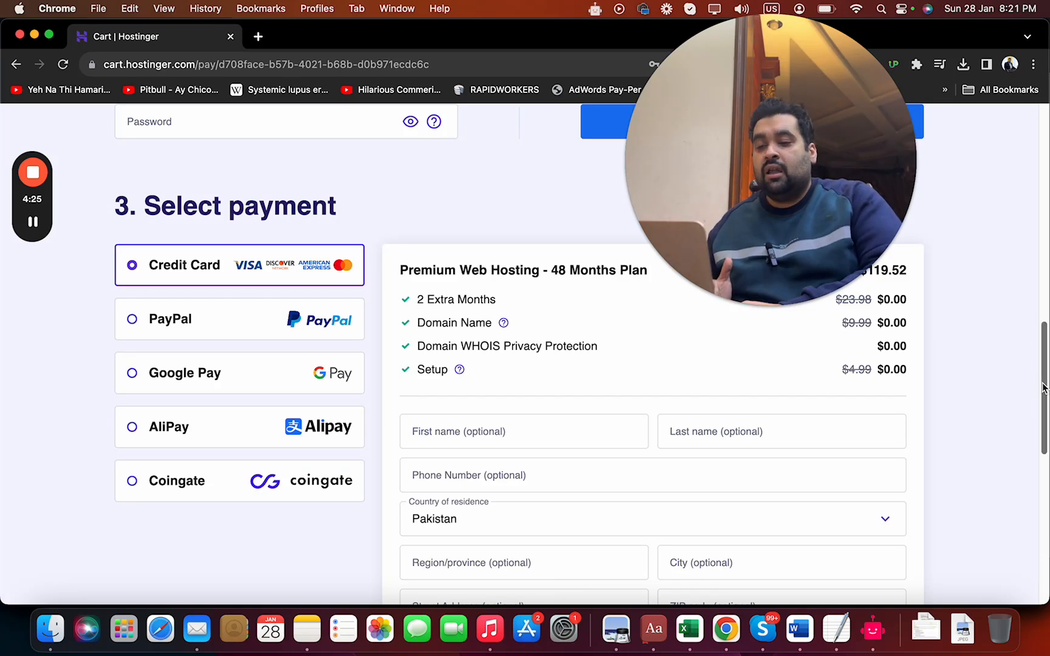
pyautogui.scroll(-3)
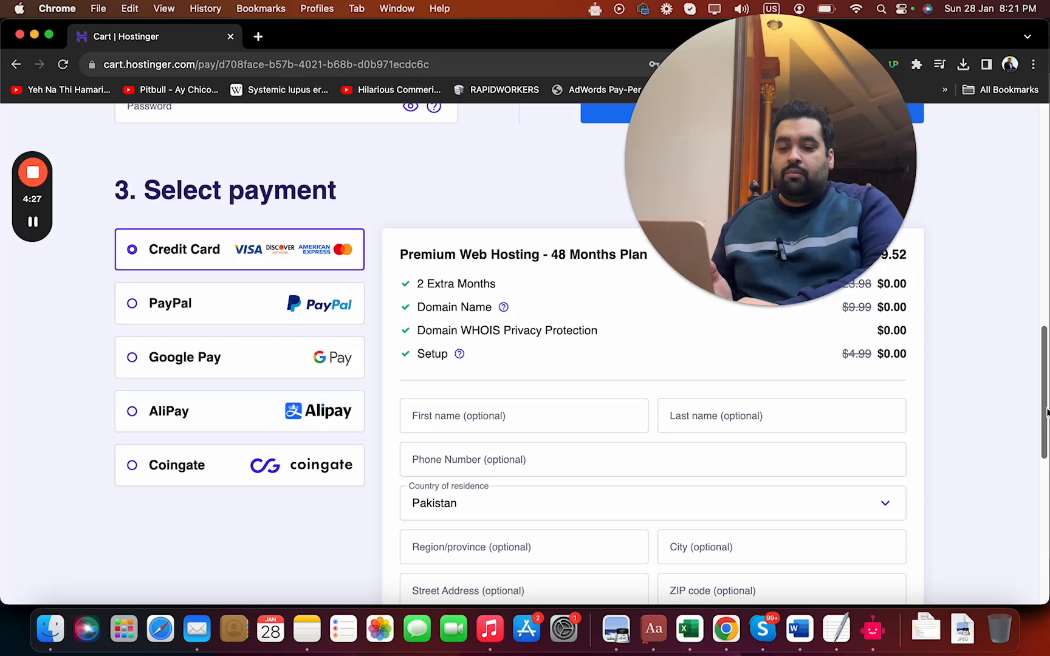
pyautogui.scroll(-3)
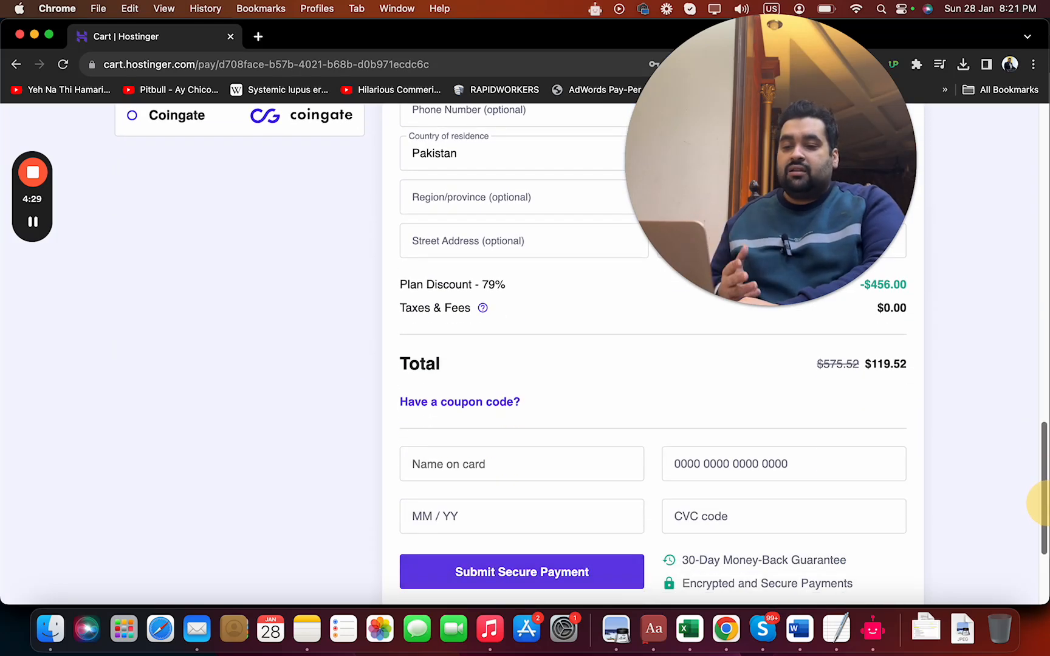
# Apply coupon ALIRAZAMARKETING, lowering the total to $107.57, and dismiss Chrome's password prompt.
pyautogui.click(459, 402)
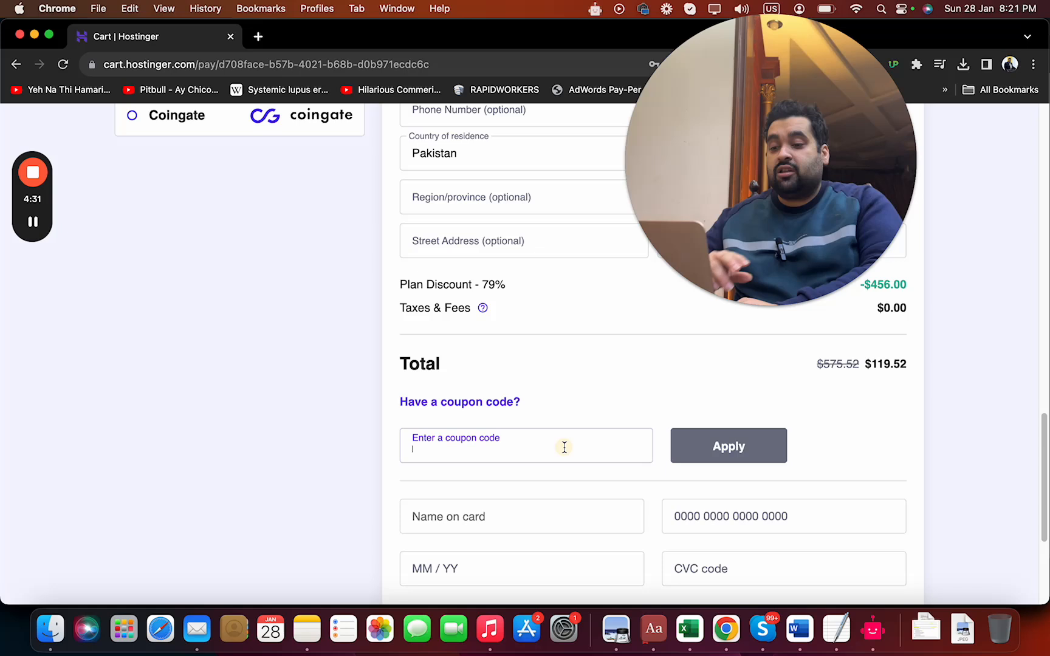
pyautogui.write('ALI')
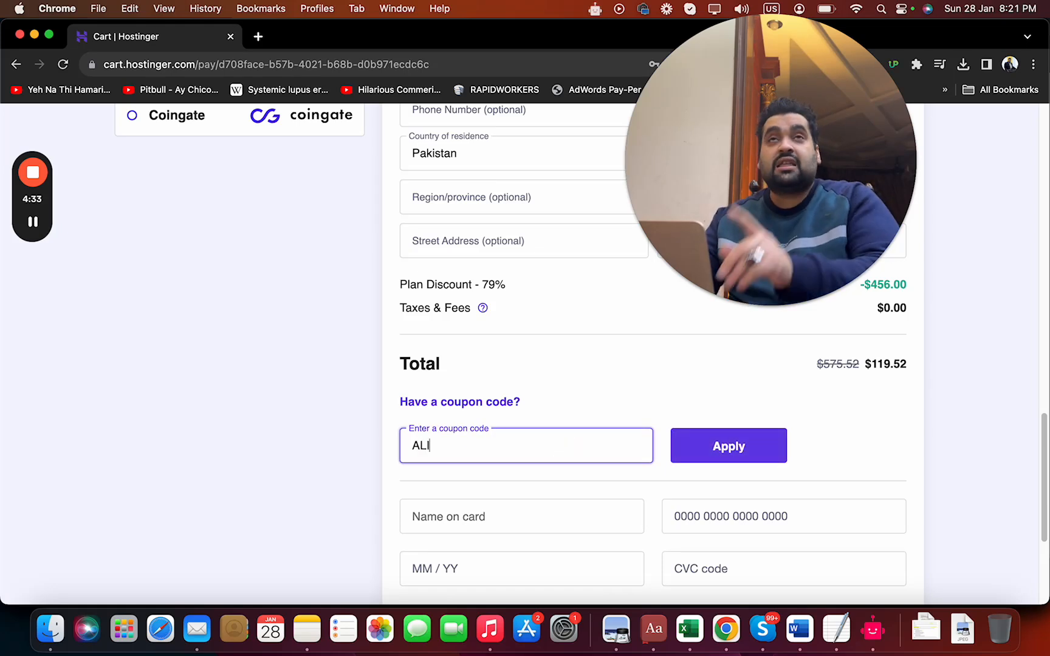
pyautogui.write('RAZAMARK')
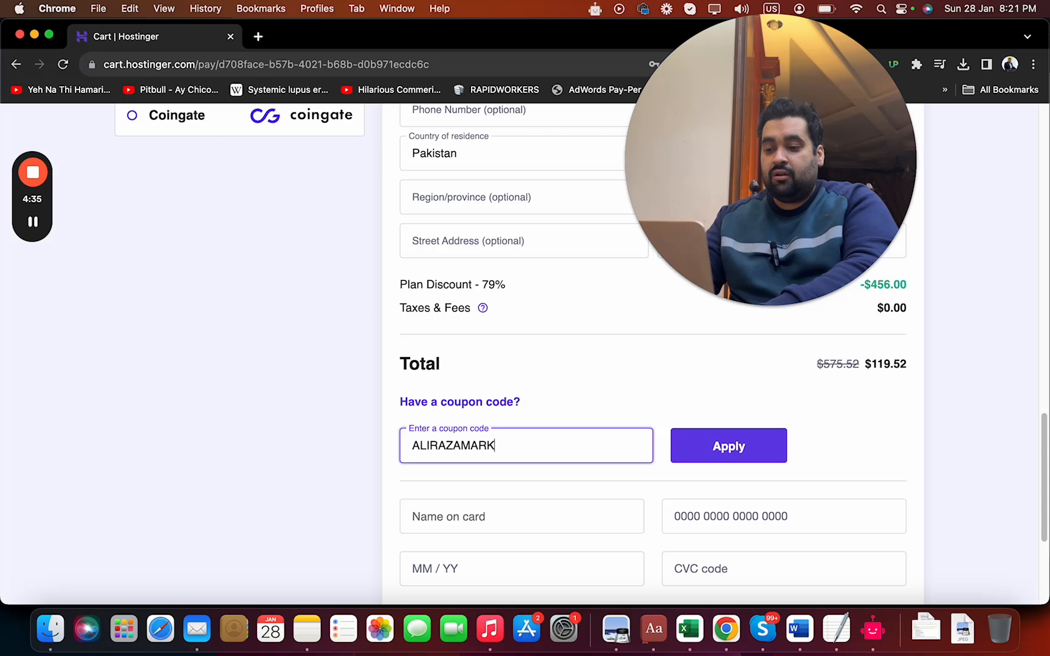
pyautogui.write('ETING')
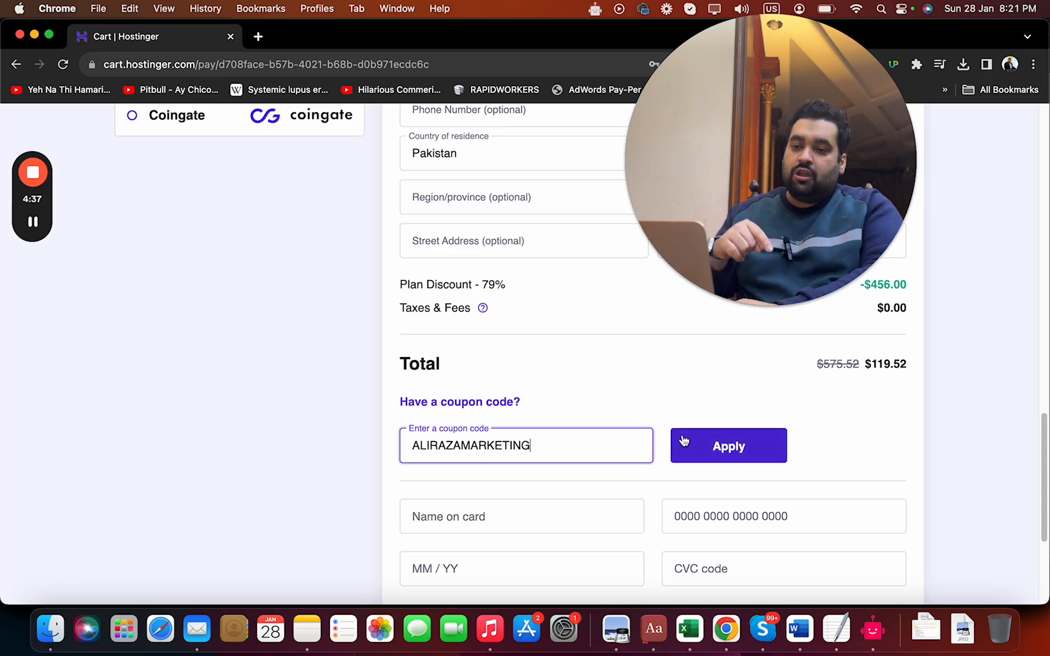
pyautogui.moveTo(917, 401)
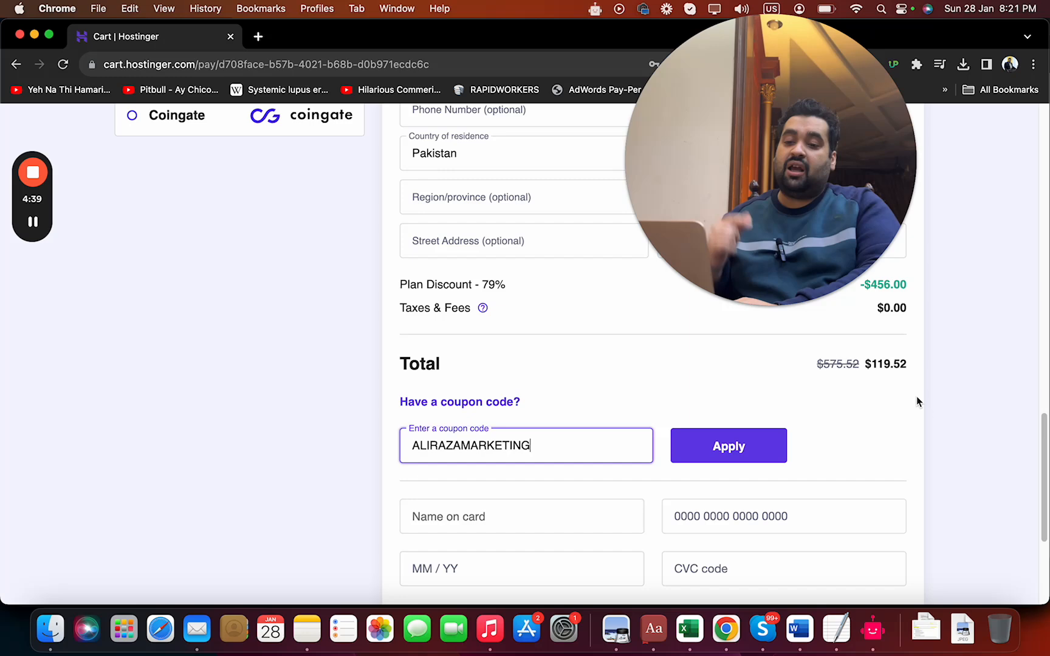
pyautogui.click(728, 445)
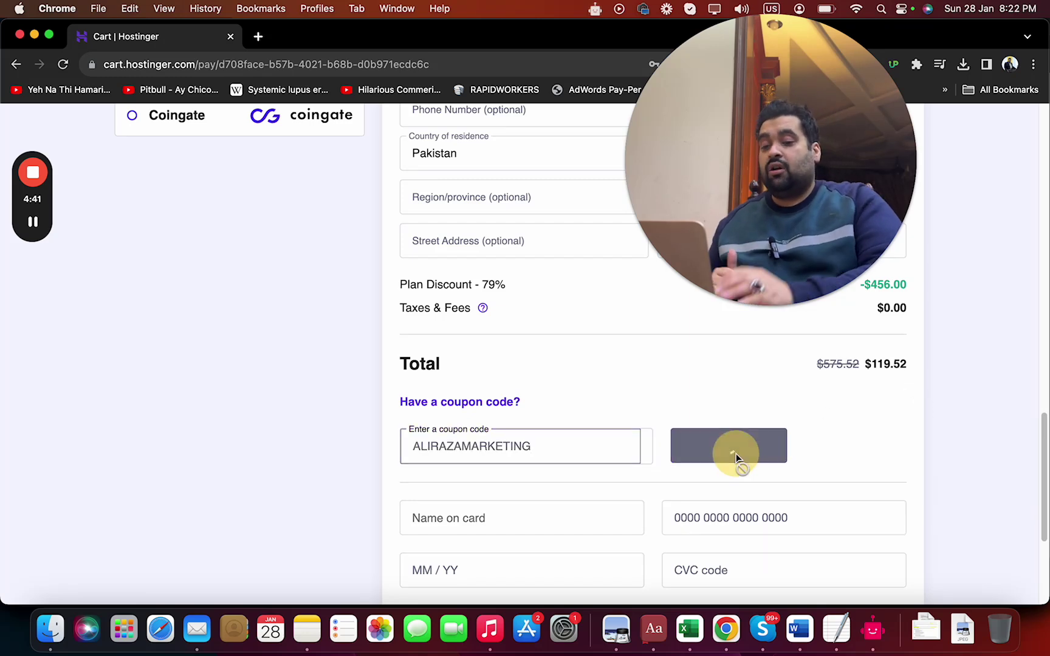
pyautogui.click(728, 446)
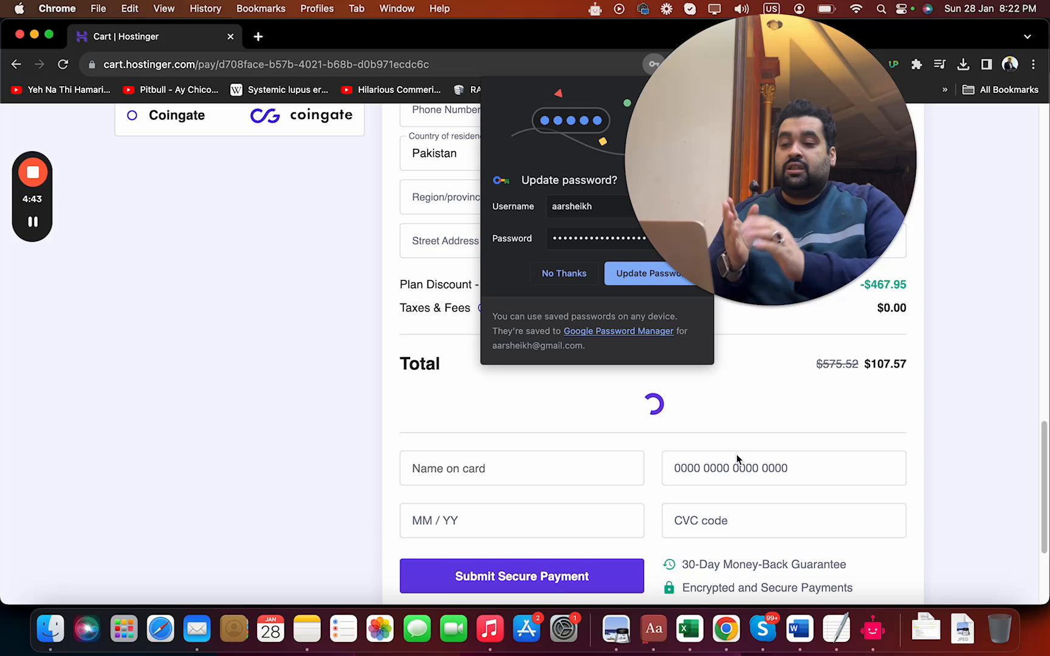
pyautogui.click(563, 273)
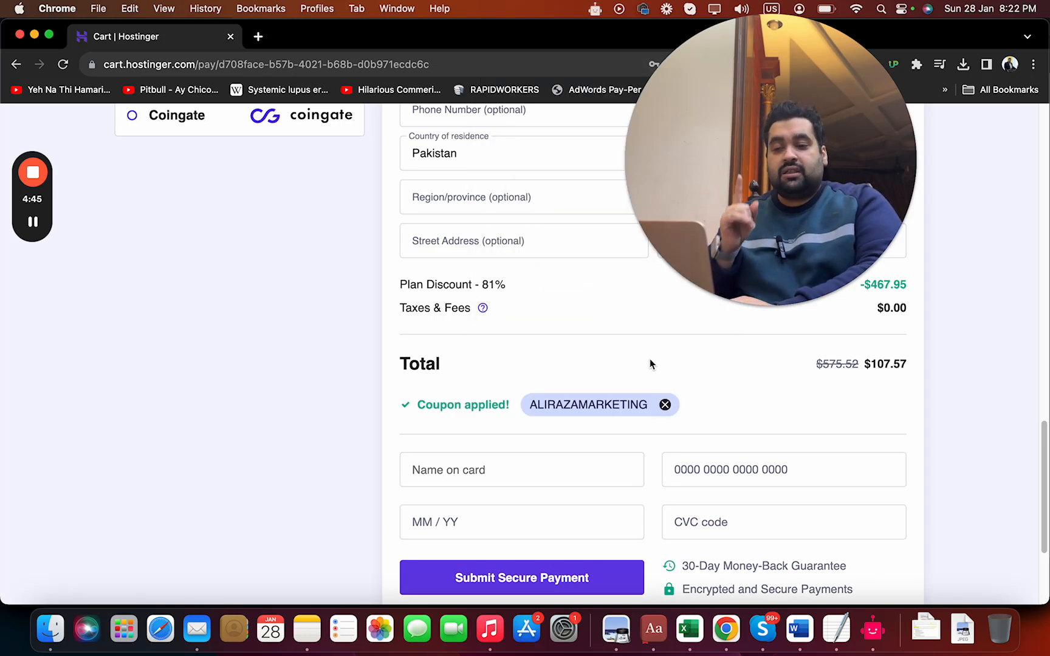
# Swap the coupon for HI10, keeping the 81% discount and $107.57 total, dismissing the password prompt.
pyautogui.click(665, 405)
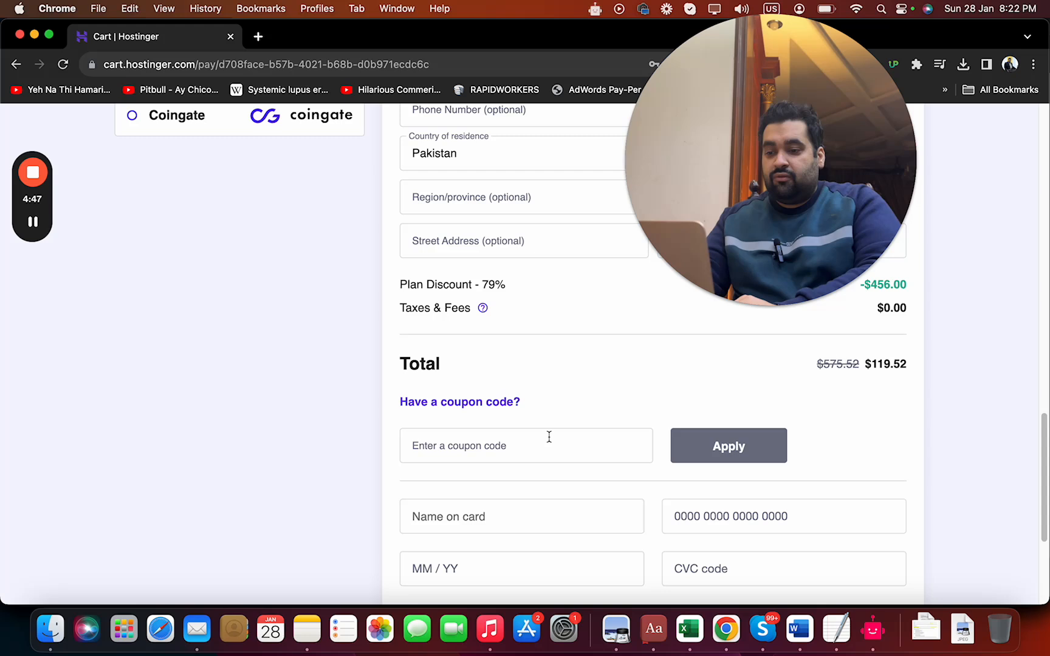
pyautogui.write('HI10')
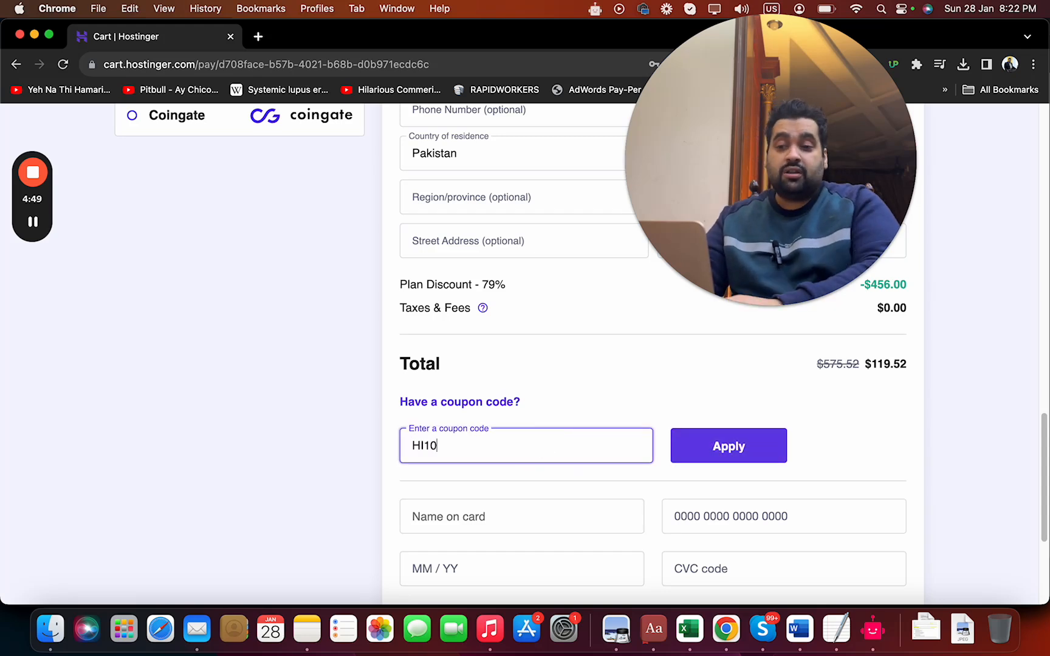
pyautogui.click(728, 446)
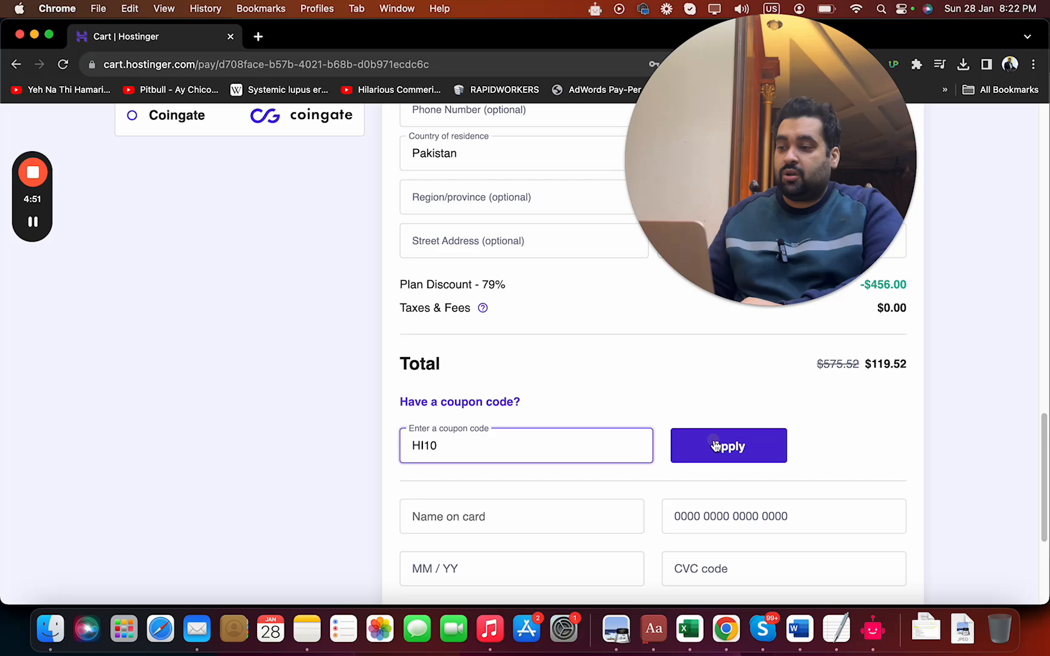
pyautogui.click(728, 446)
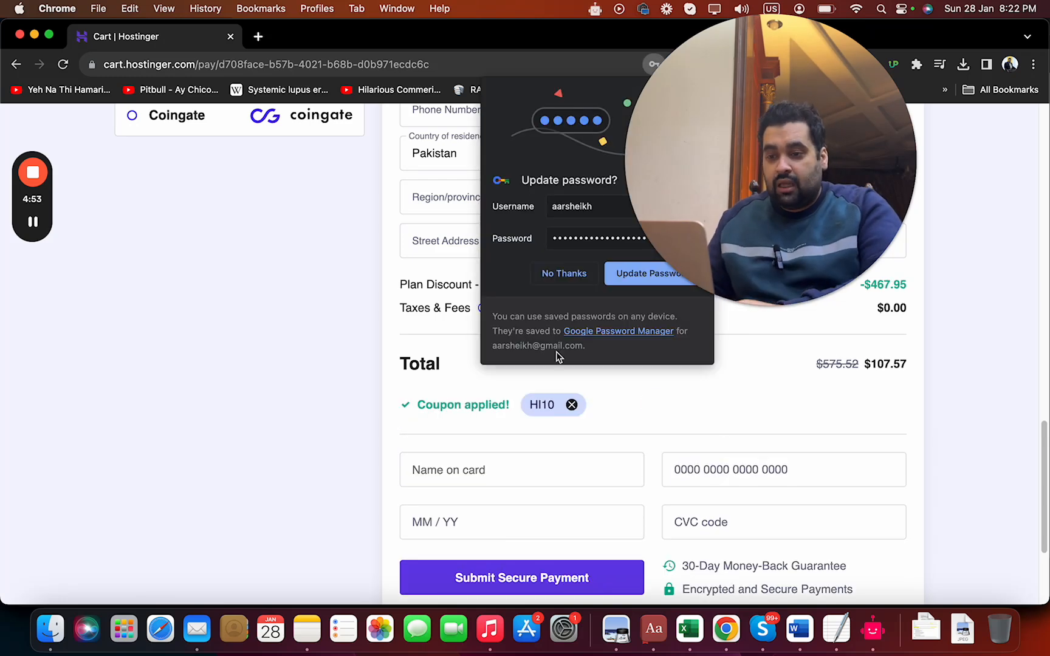
pyautogui.click(563, 273)
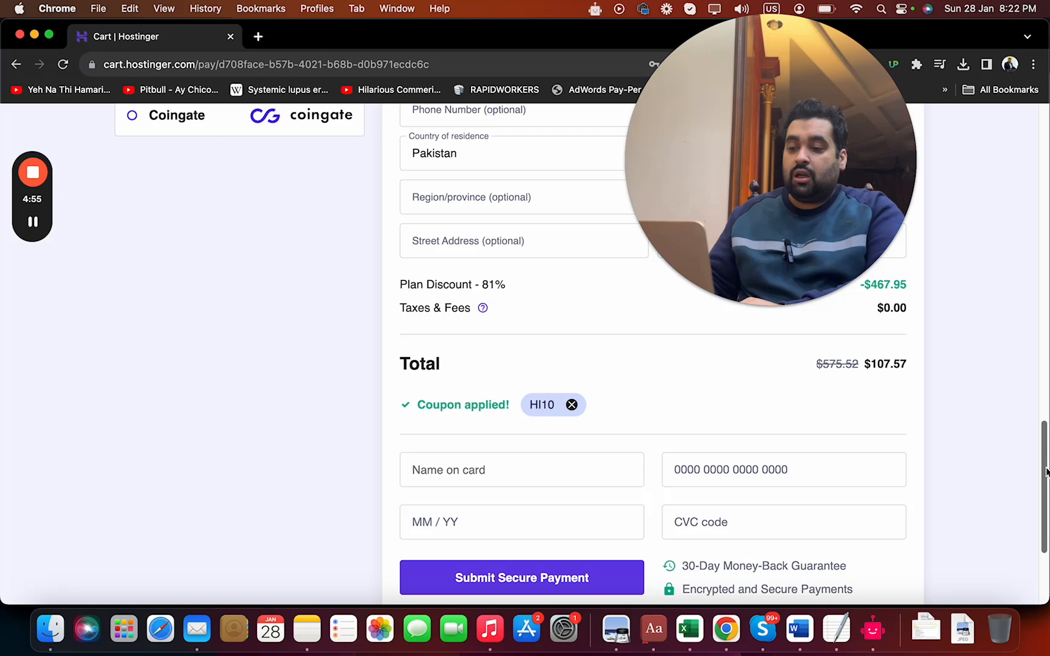
pyautogui.scroll(3)
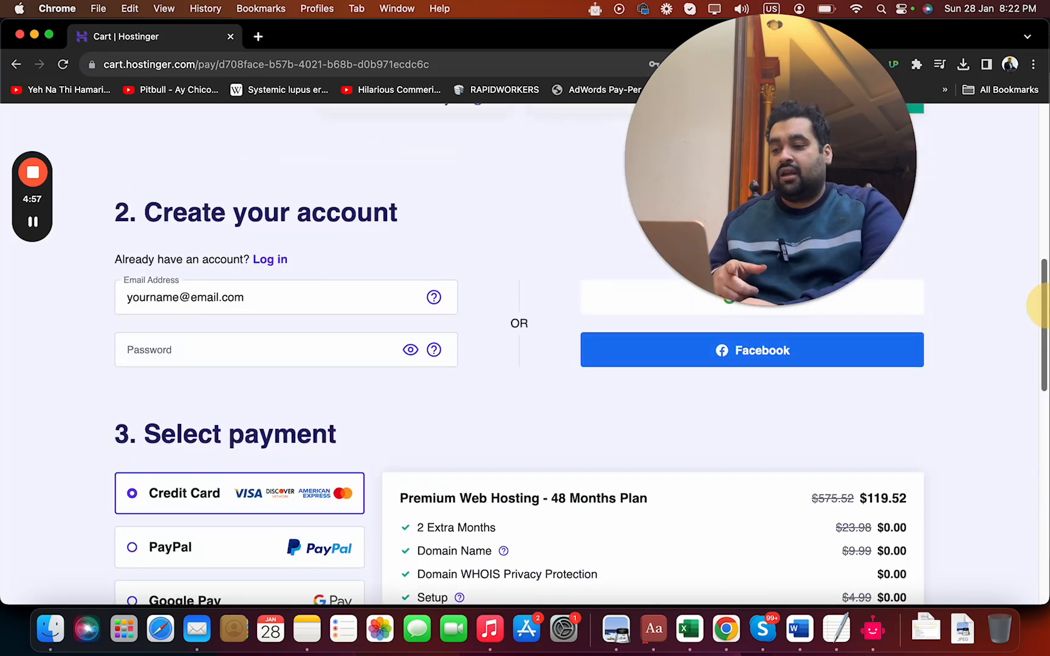
pyautogui.scroll(-3)
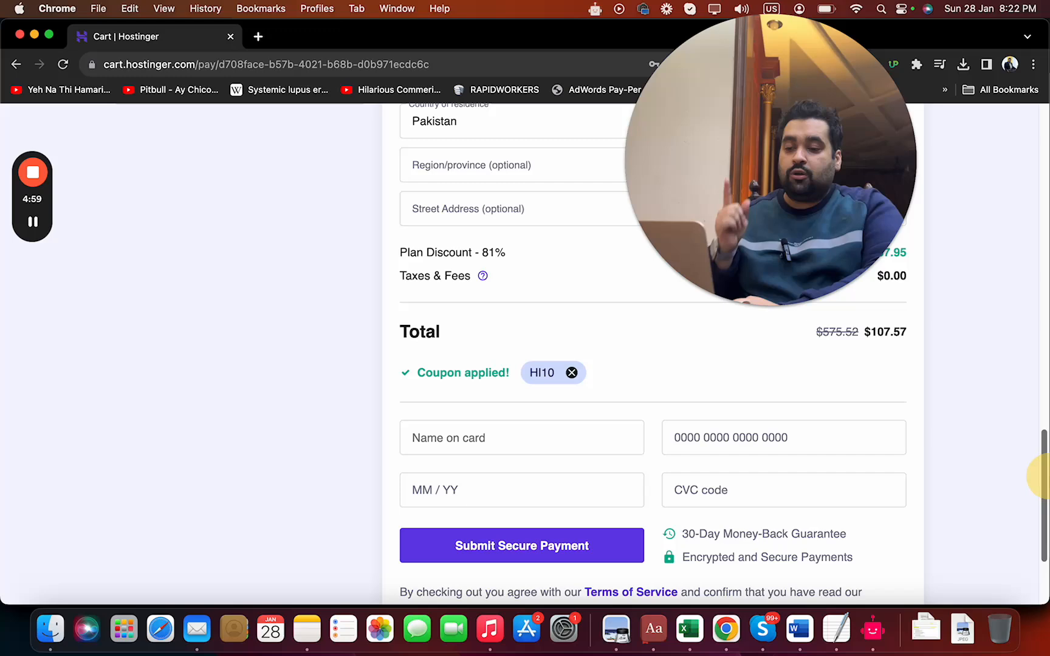
pyautogui.scroll(3)
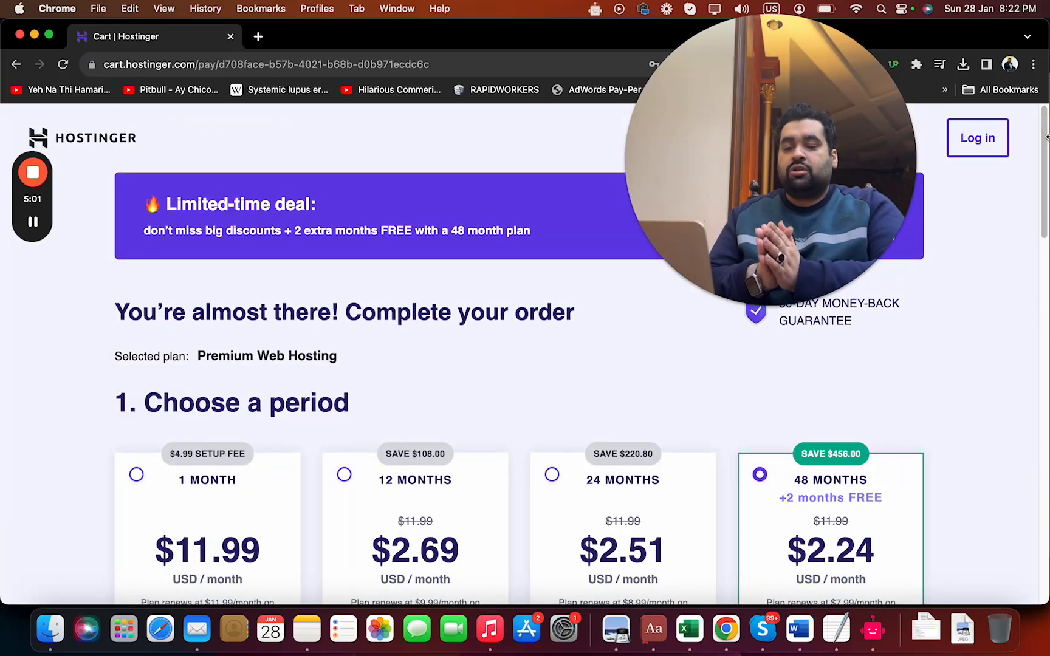